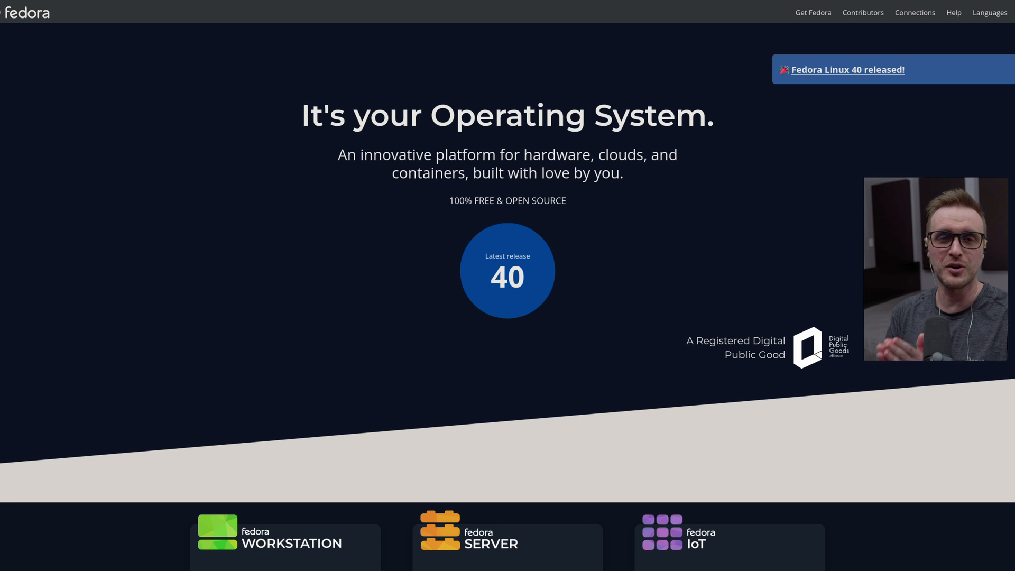
Scroll through the installed applications list and start the Konsole terminal
scroll(down, 3)
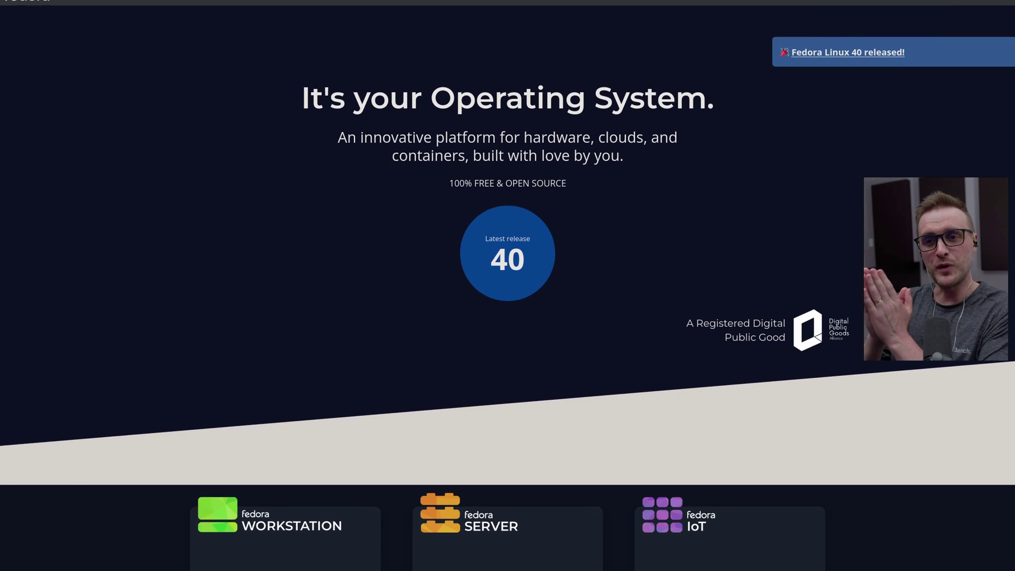
scroll(down, 3)
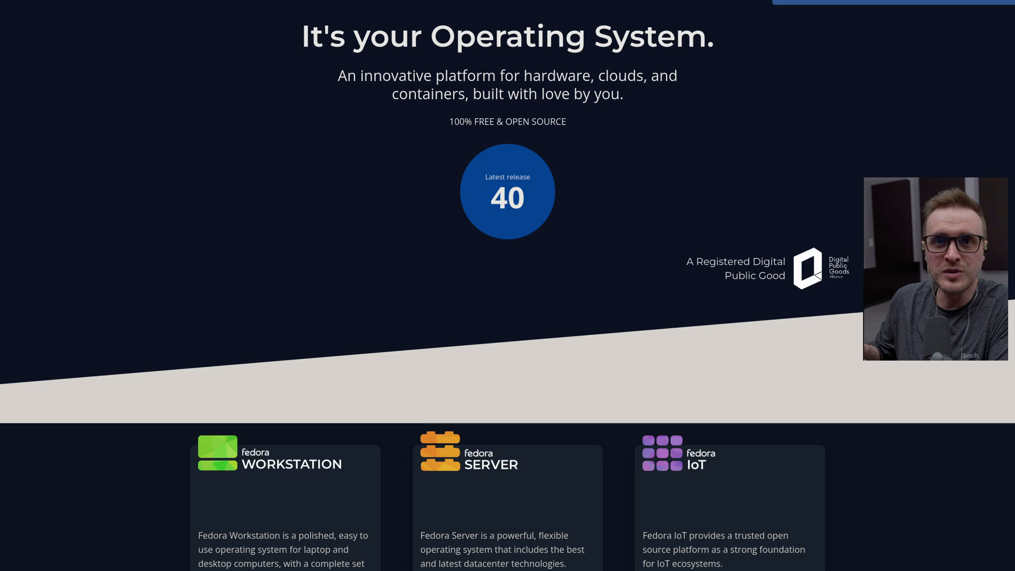
scroll(down, 3)
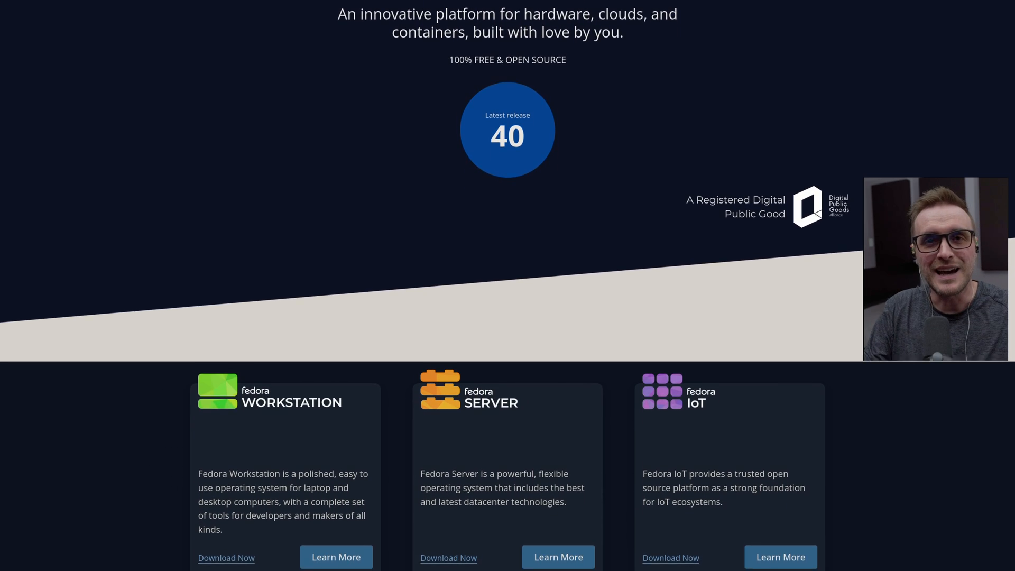
scroll(down, 3)
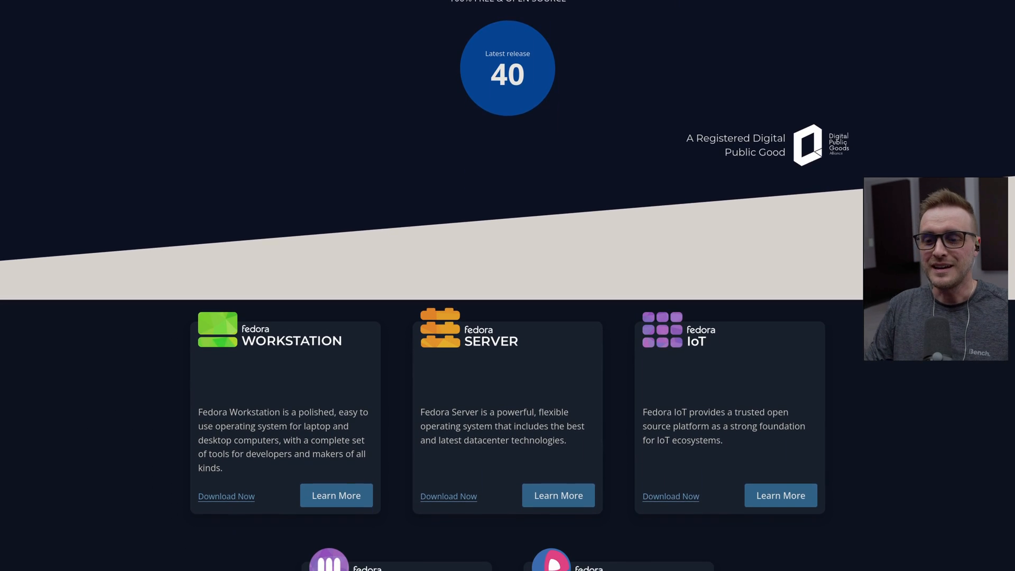
scroll(down, 3)
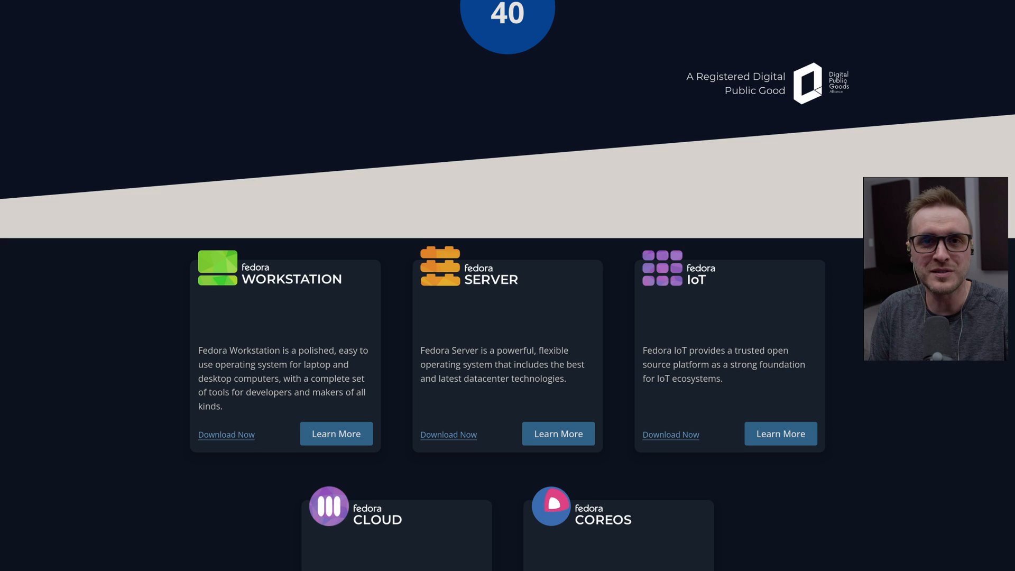
scroll(down, 3)
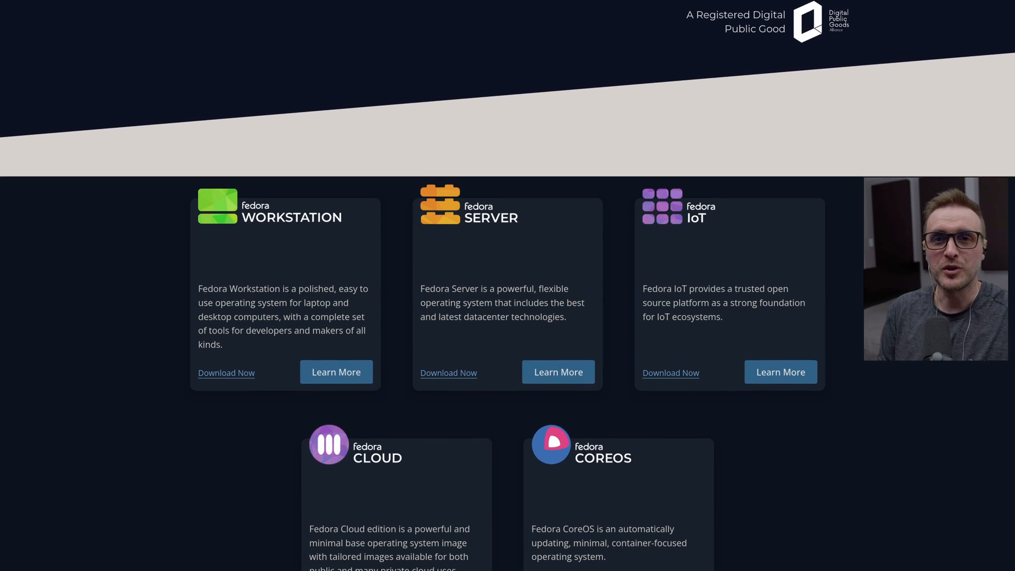
scroll(down, 3)
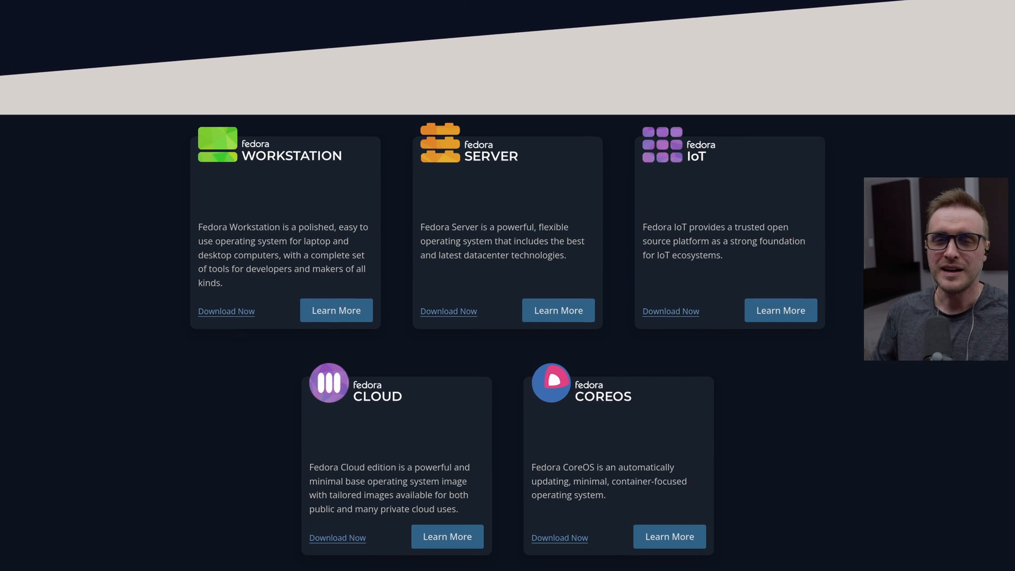
scroll(down, 3)
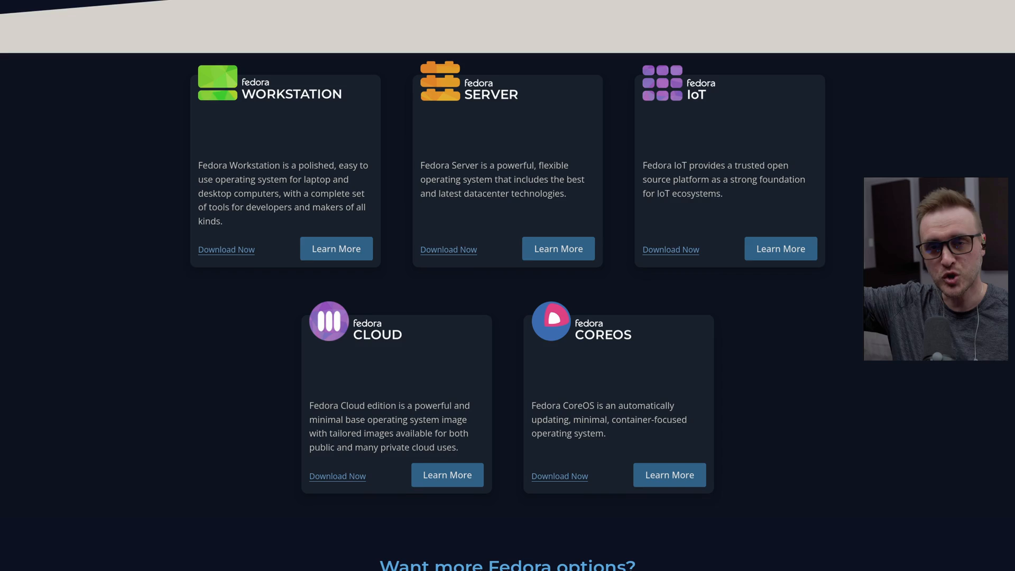
scroll(down, 3)
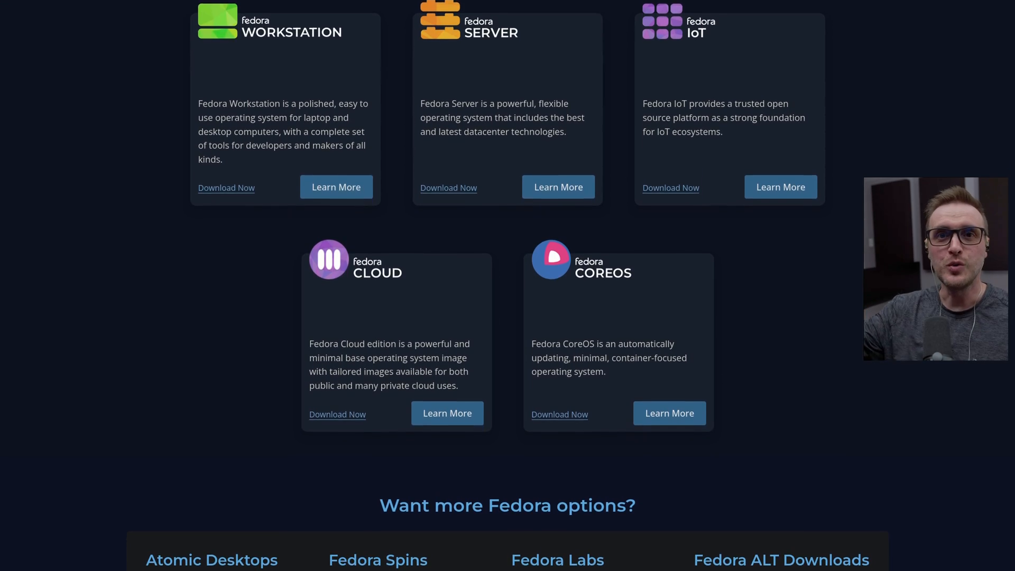
scroll(down, 3)
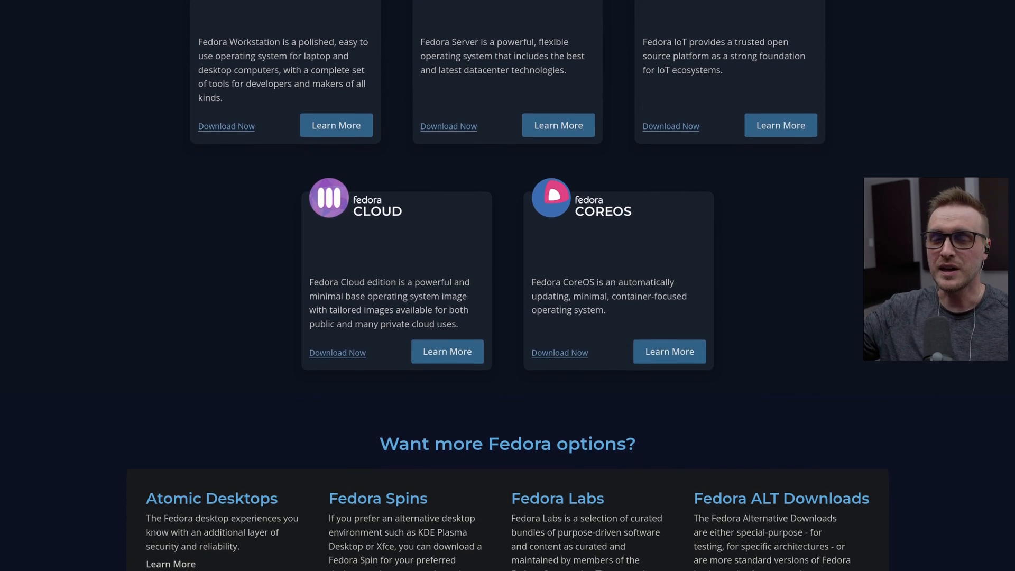
scroll(down, 3)
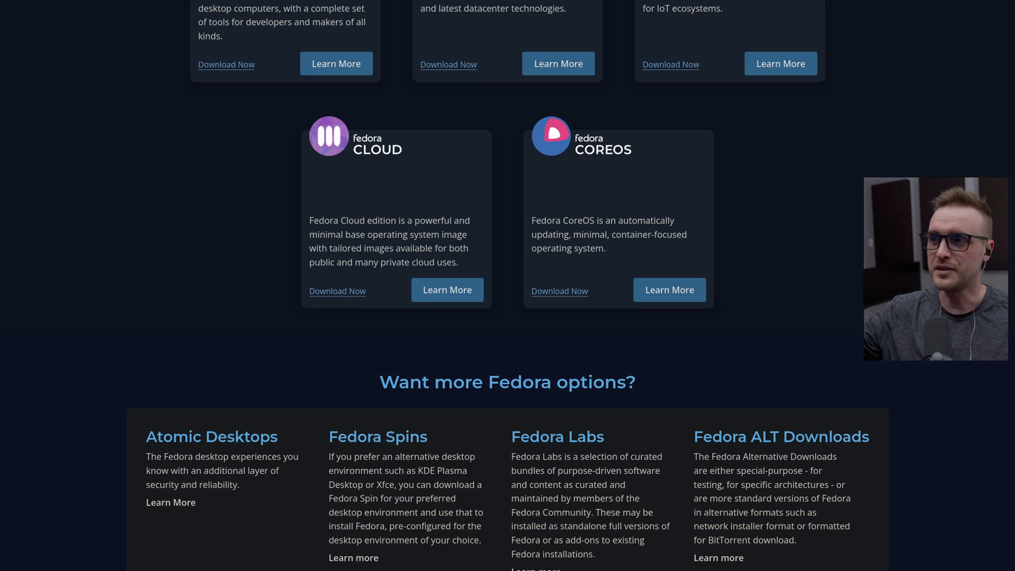
scroll(down, 3)
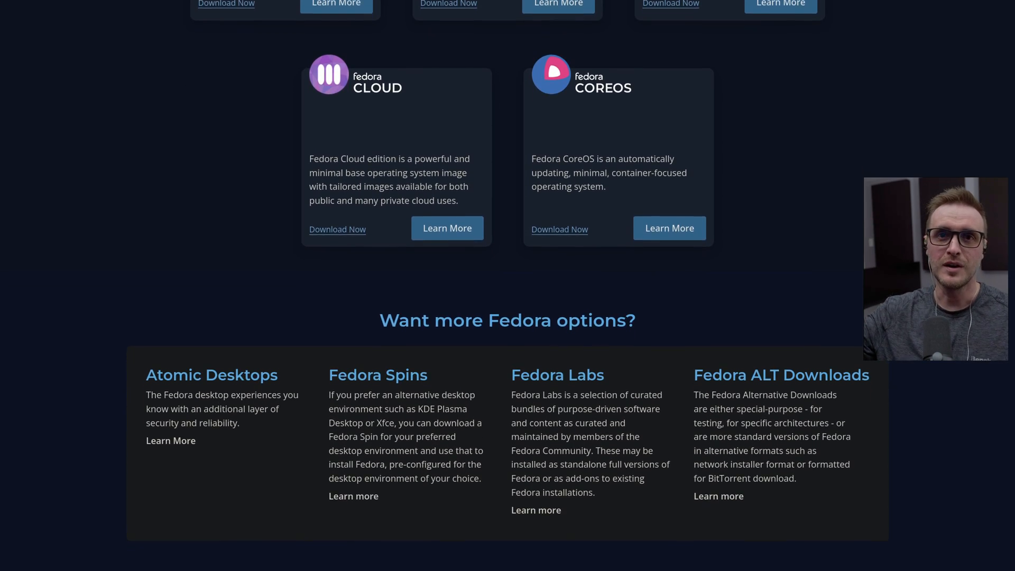
scroll(down, 3)
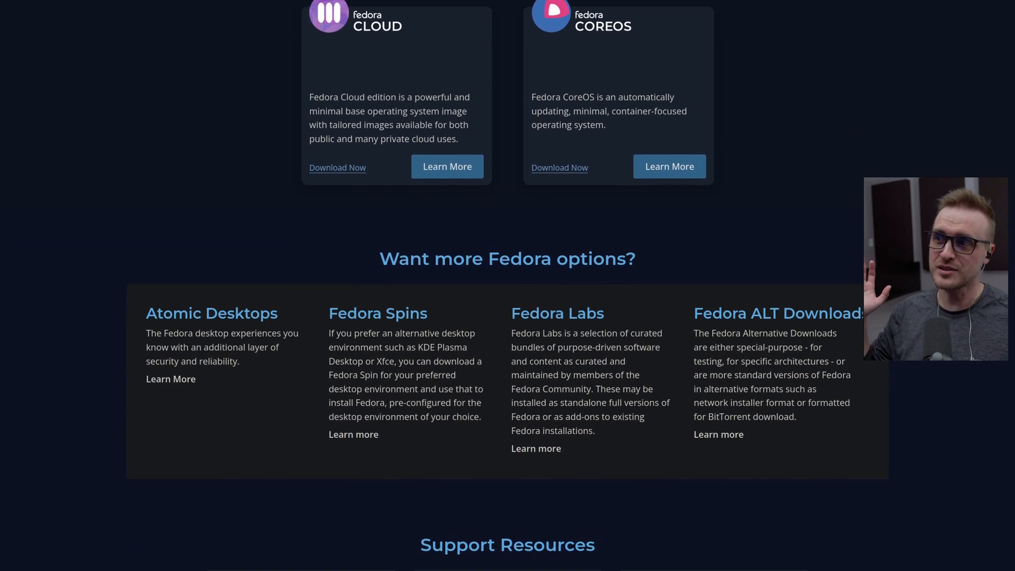
scroll(down, 3)
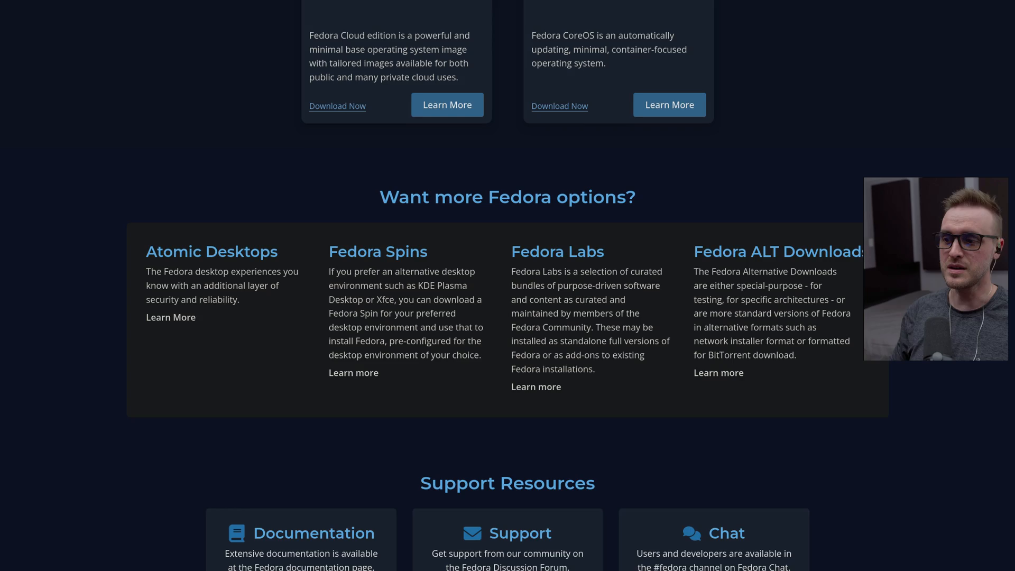
scroll(down, 3)
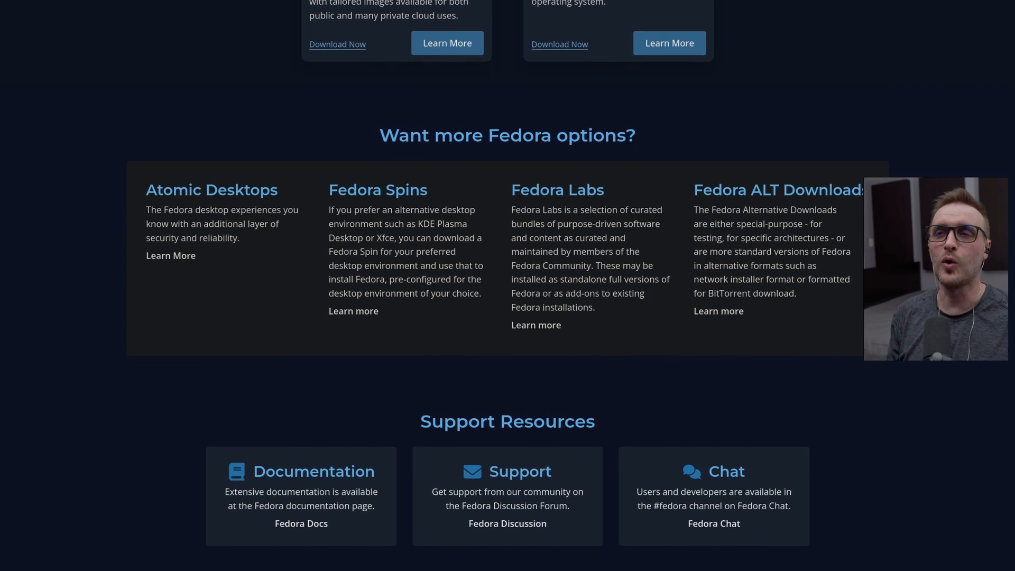
scroll(down, 3)
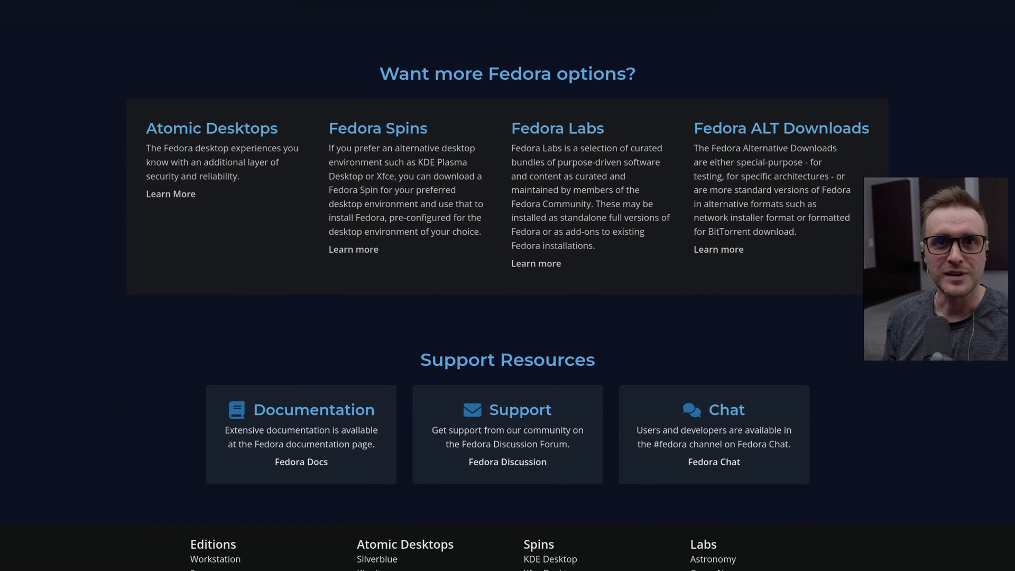
scroll(down, 3)
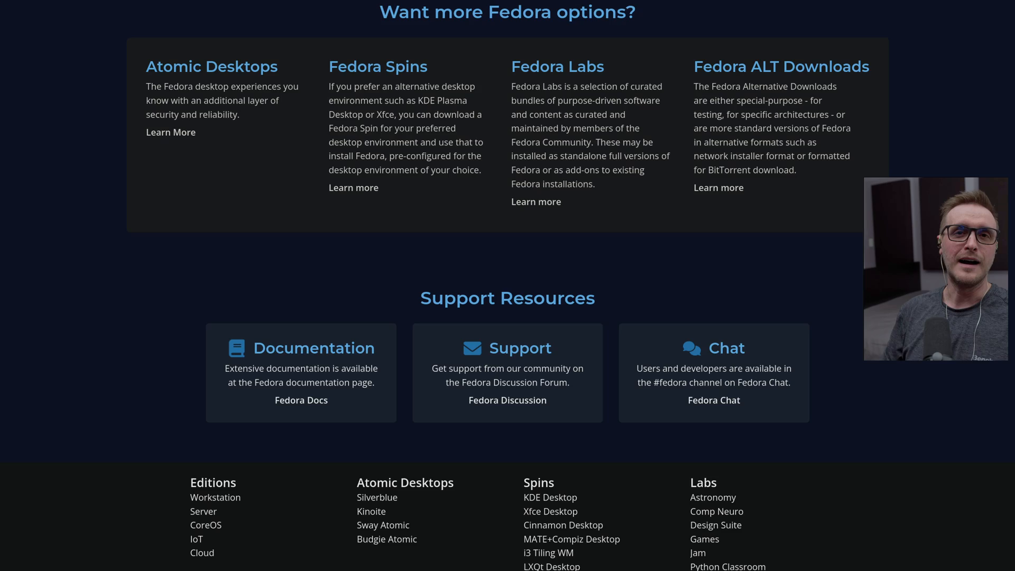
scroll(down, 3)
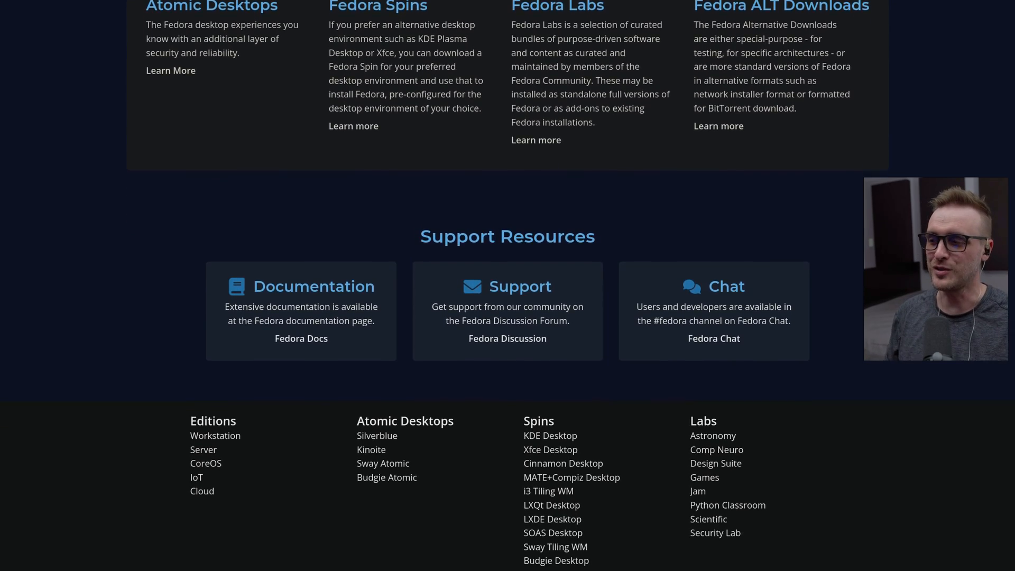
scroll(down, 3)
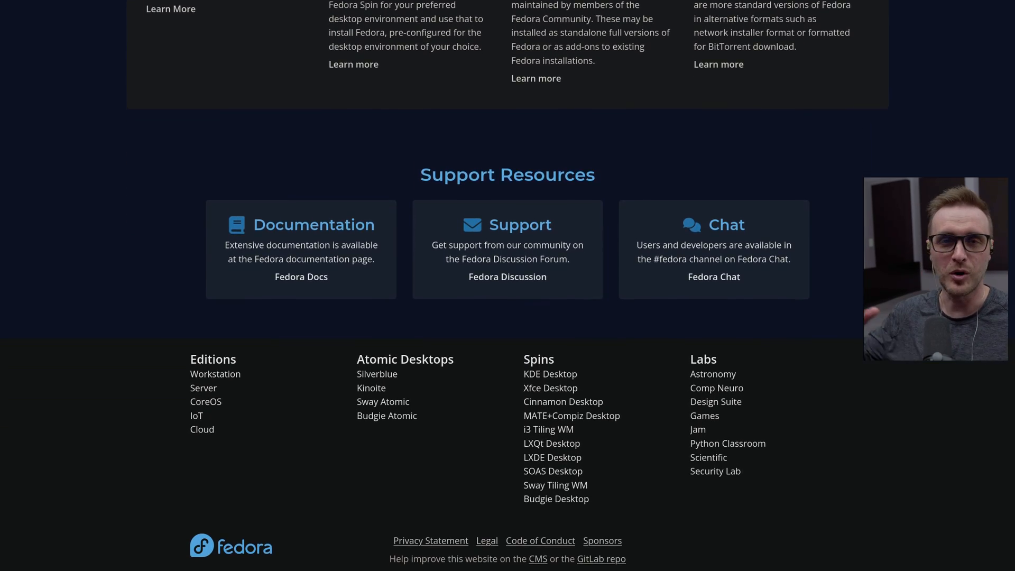
scroll(down, 3)
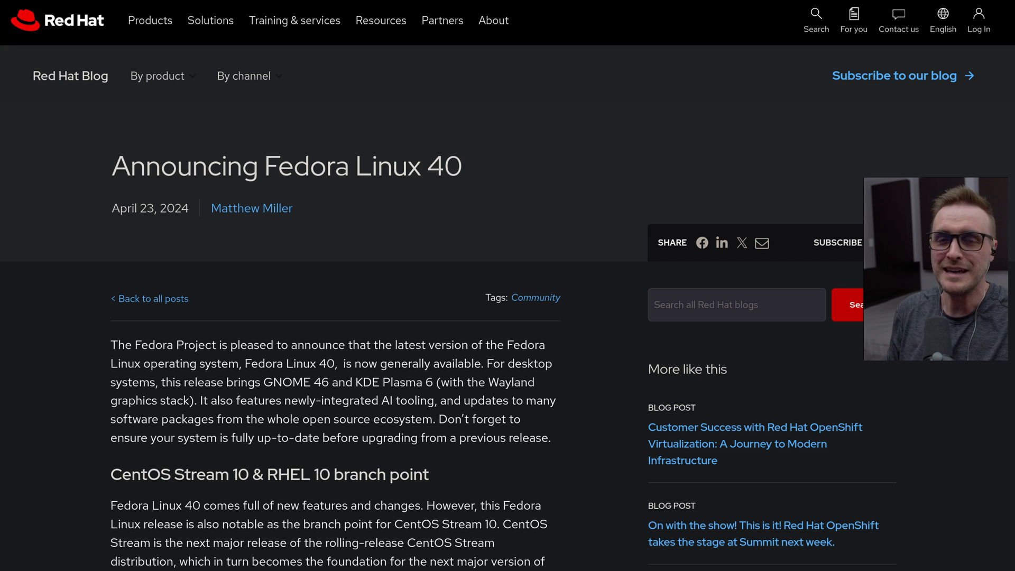
scroll(down, 3)
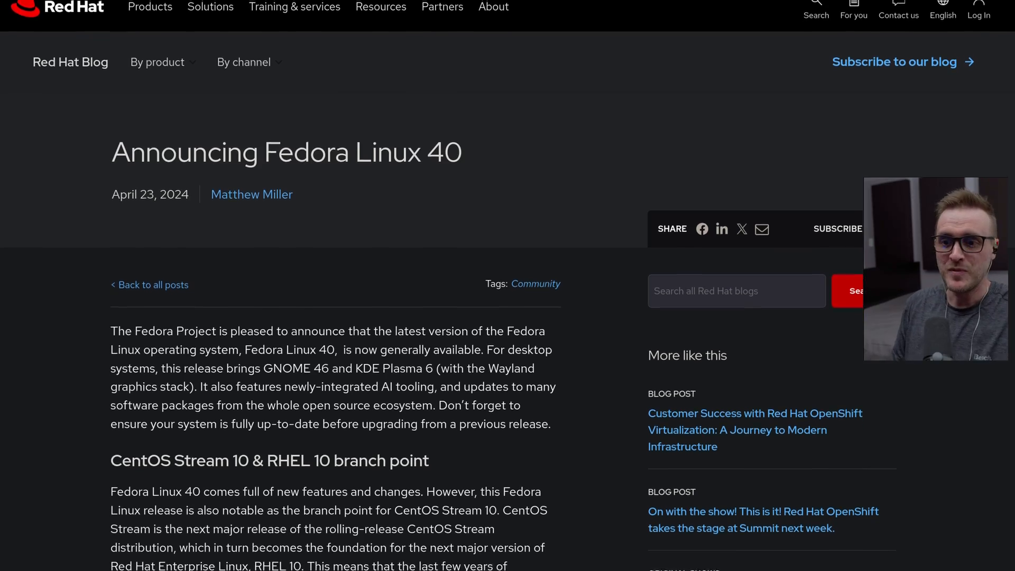
scroll(down, 3)
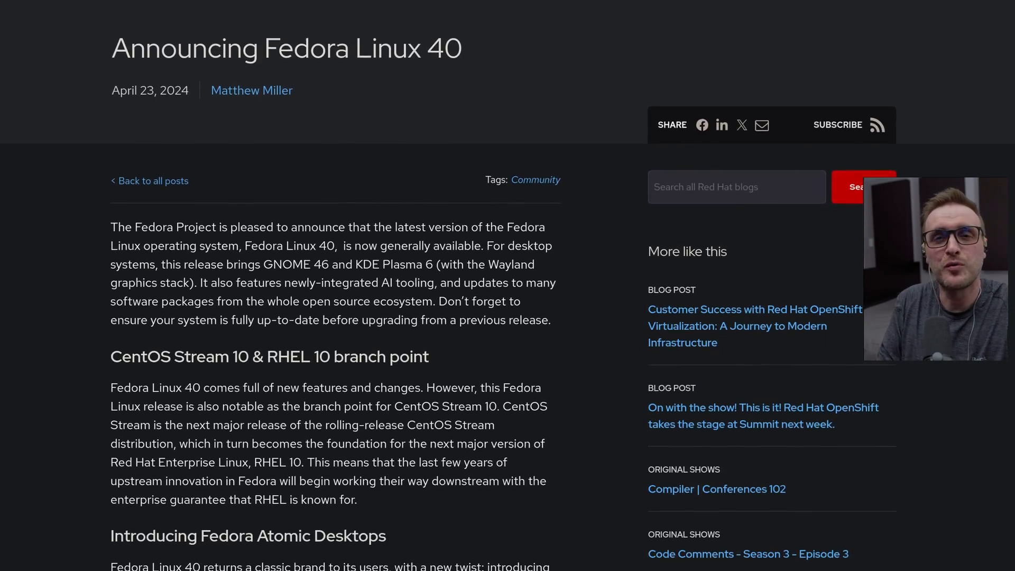
scroll(down, 3)
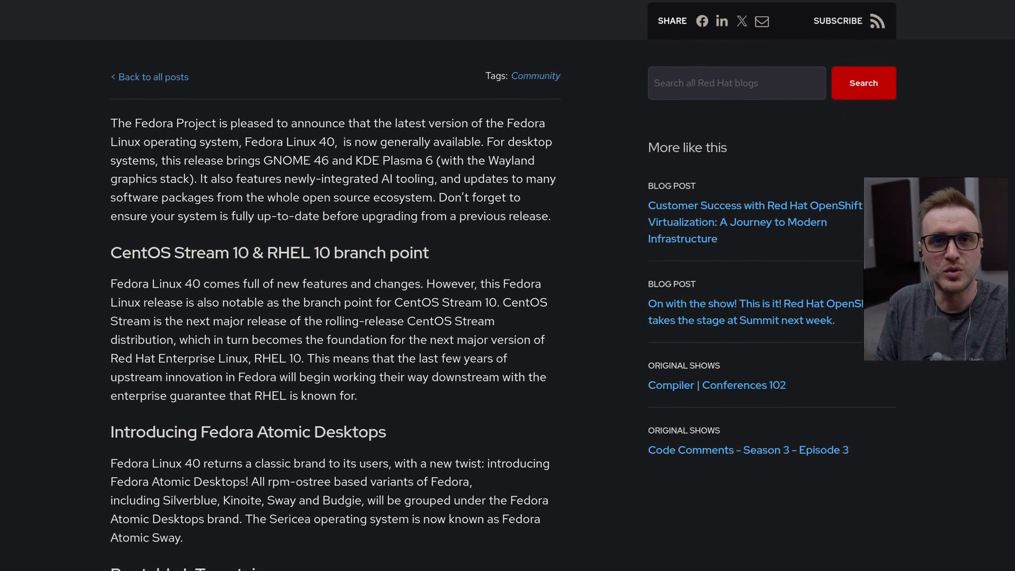
scroll(down, 3)
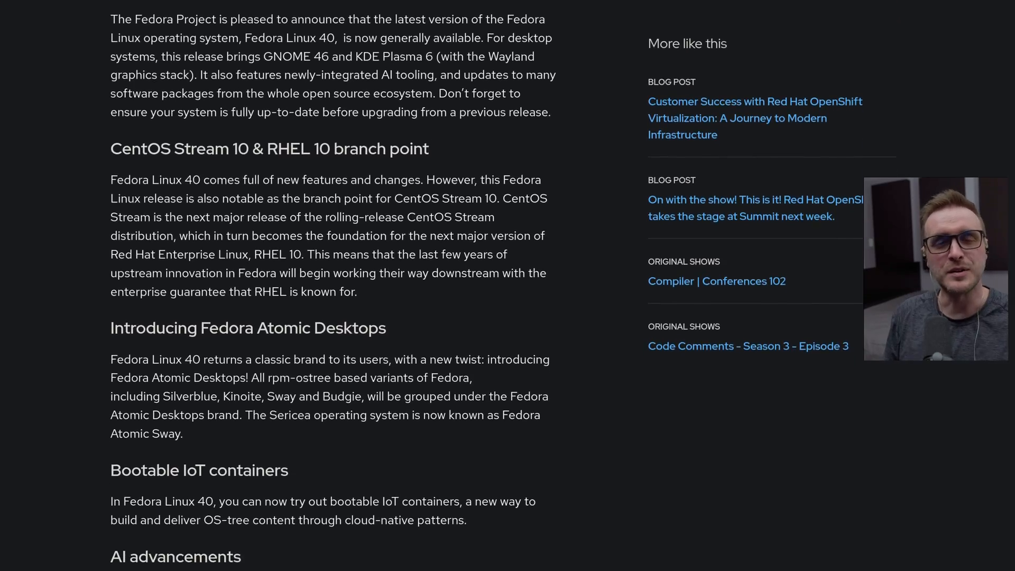
scroll(down, 3)
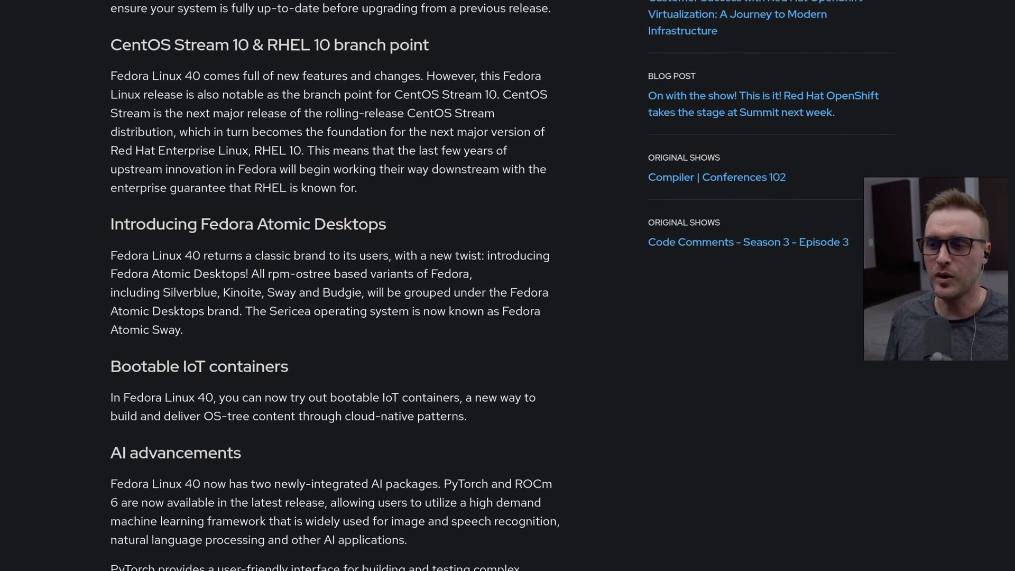
scroll(down, 3)
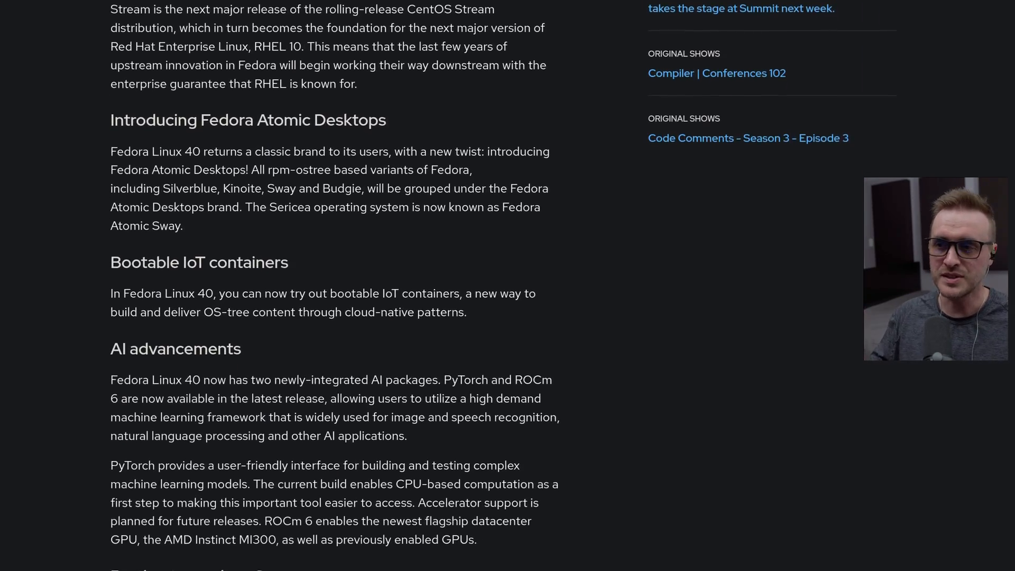
scroll(down, 3)
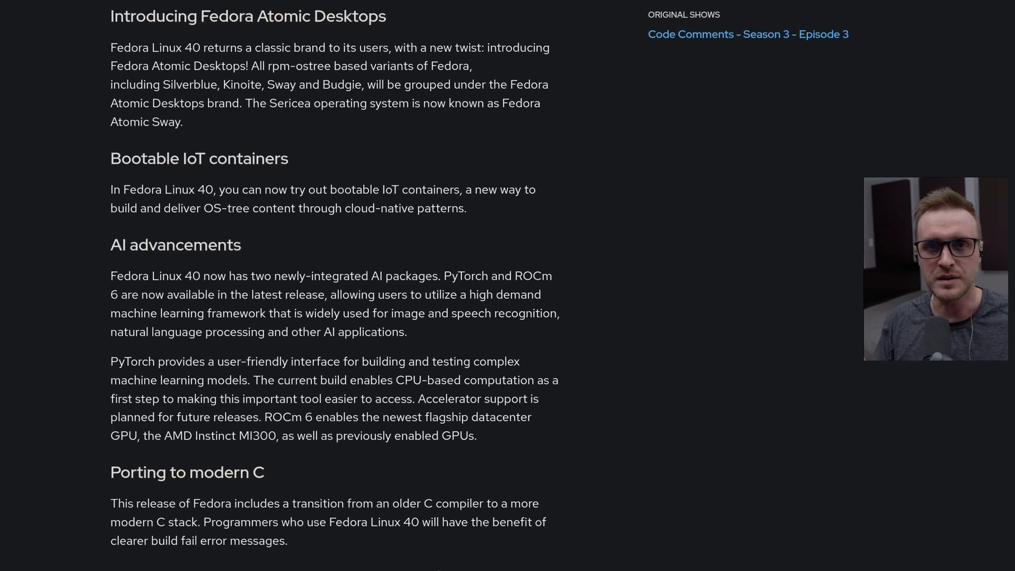
scroll(down, 3)
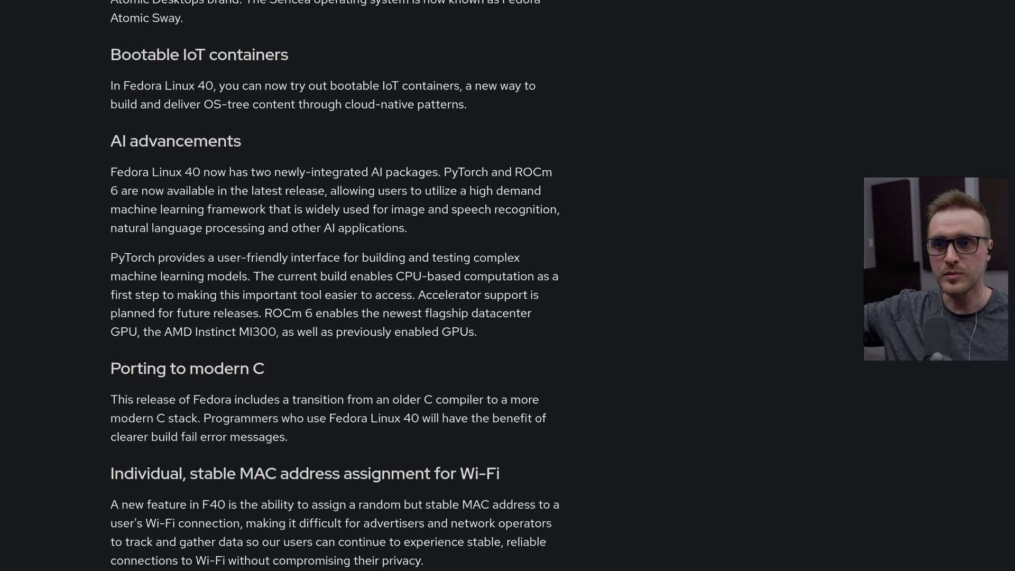
scroll(down, 3)
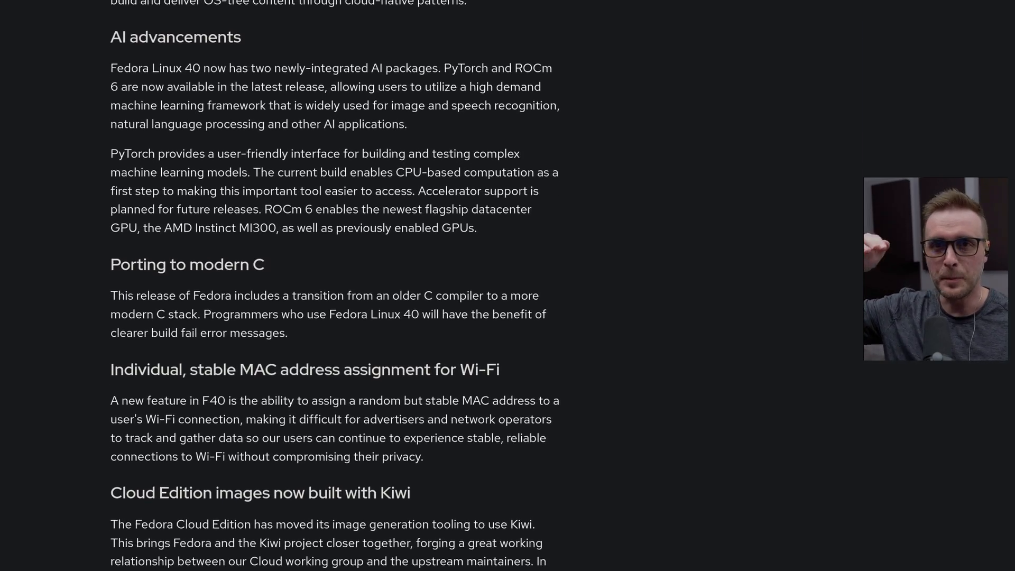
scroll(down, 3)
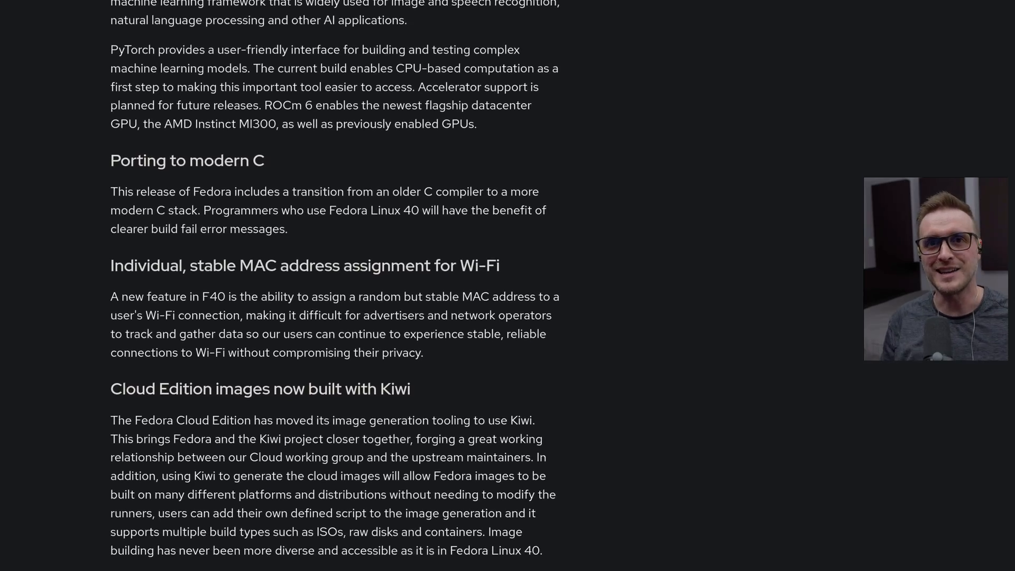
scroll(down, 3)
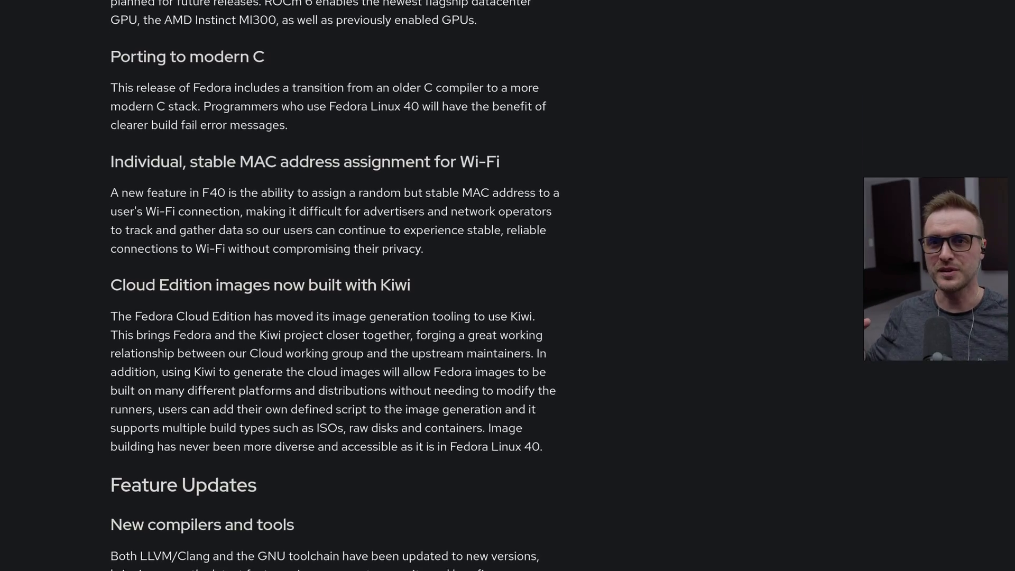
scroll(down, 3)
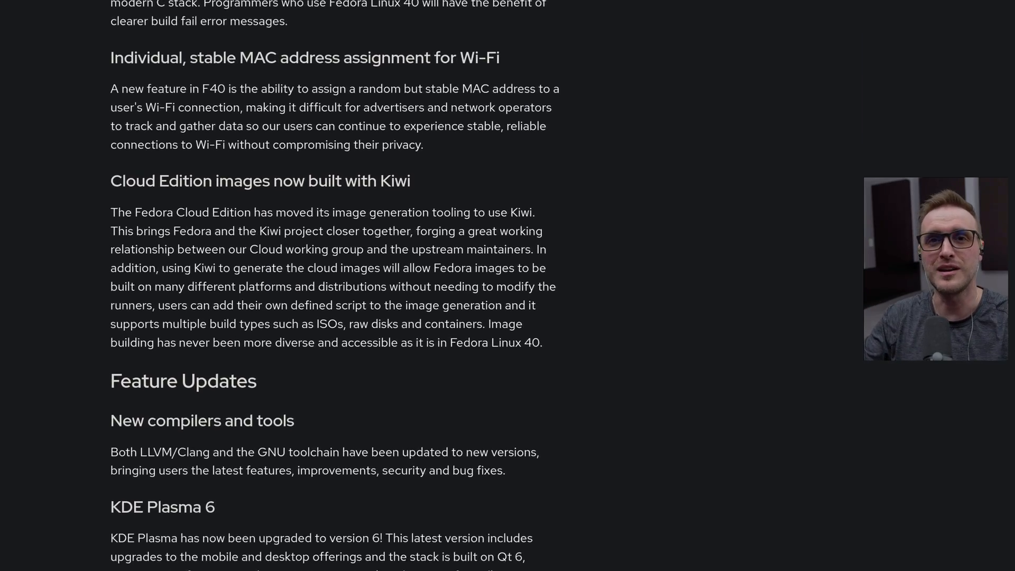
scroll(down, 3)
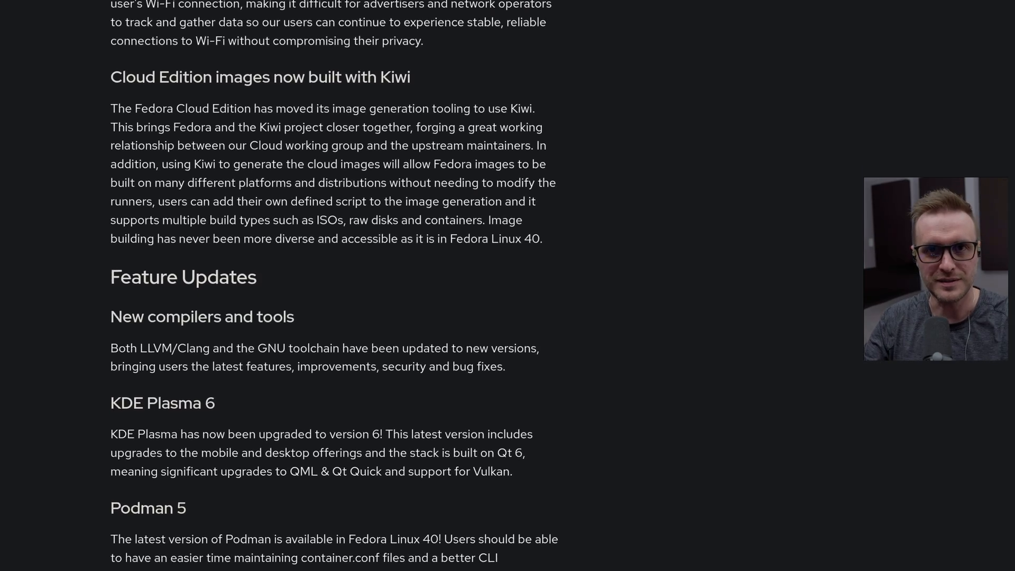
scroll(down, 3)
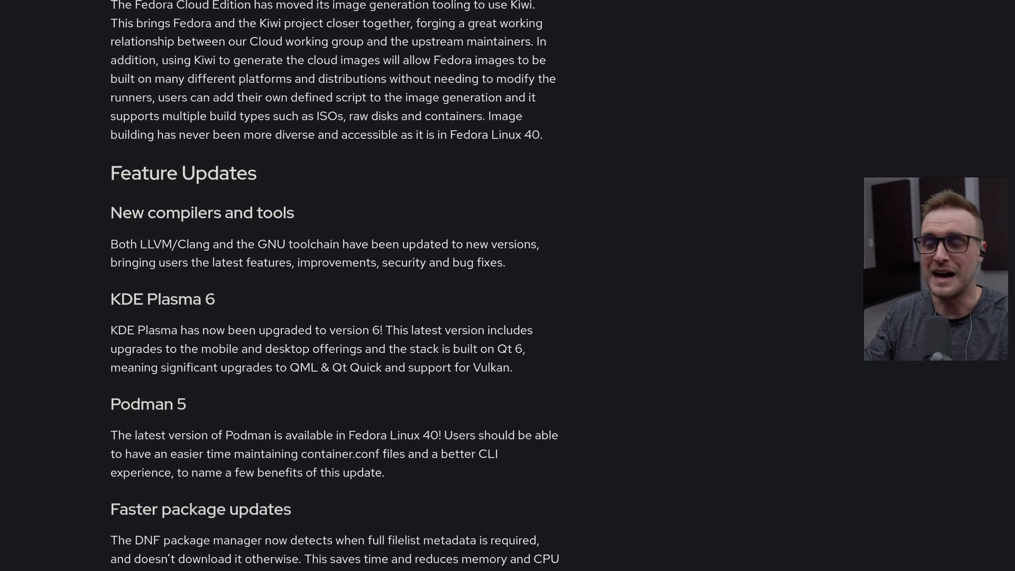
scroll(down, 3)
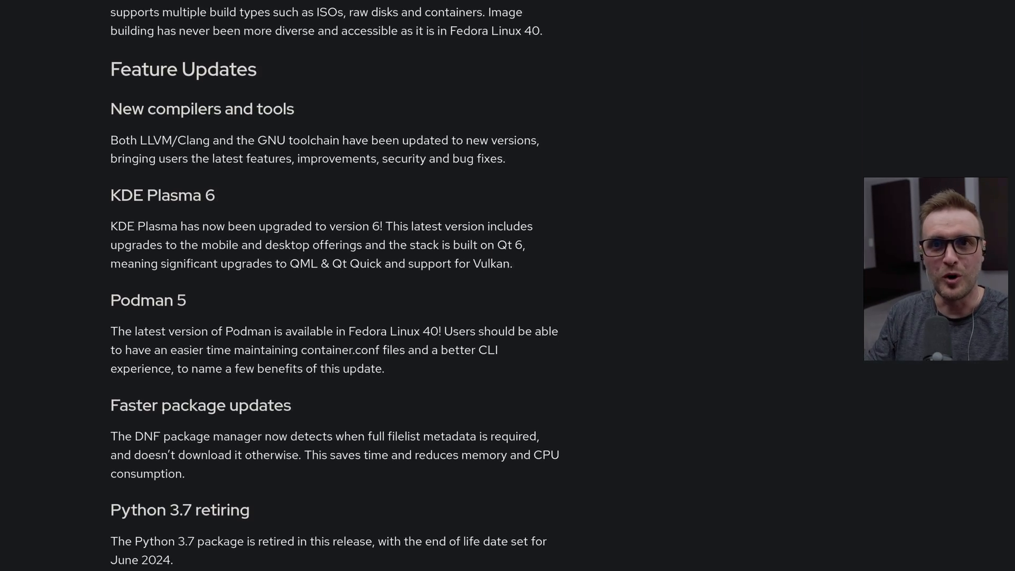
scroll(down, 3)
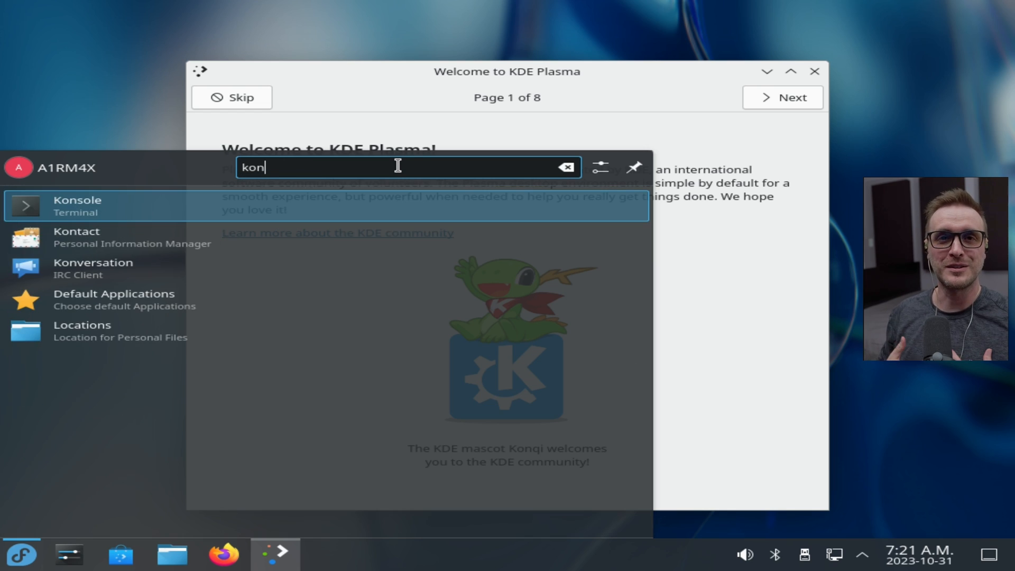
click(77, 205)
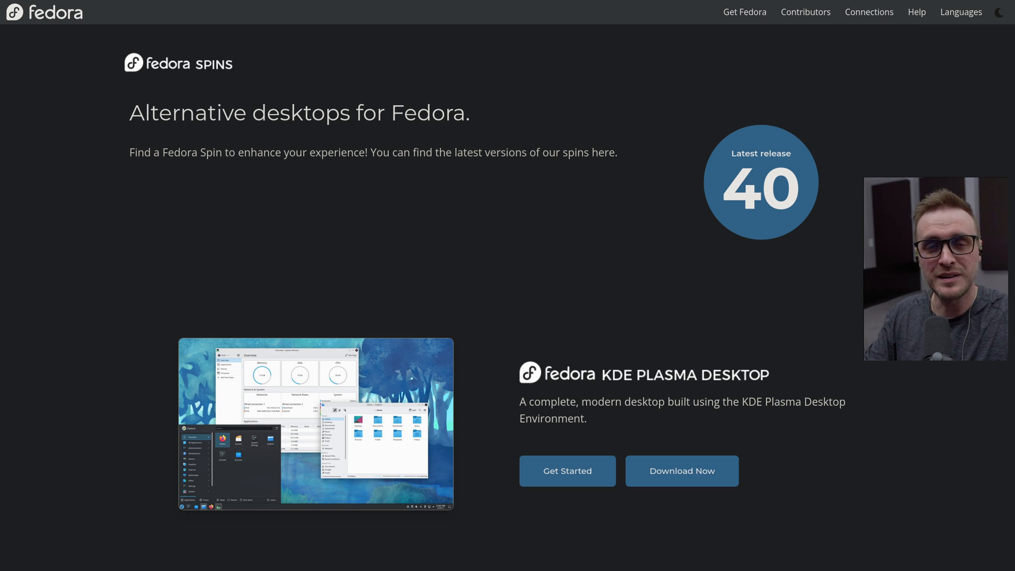
scroll(down, 3)
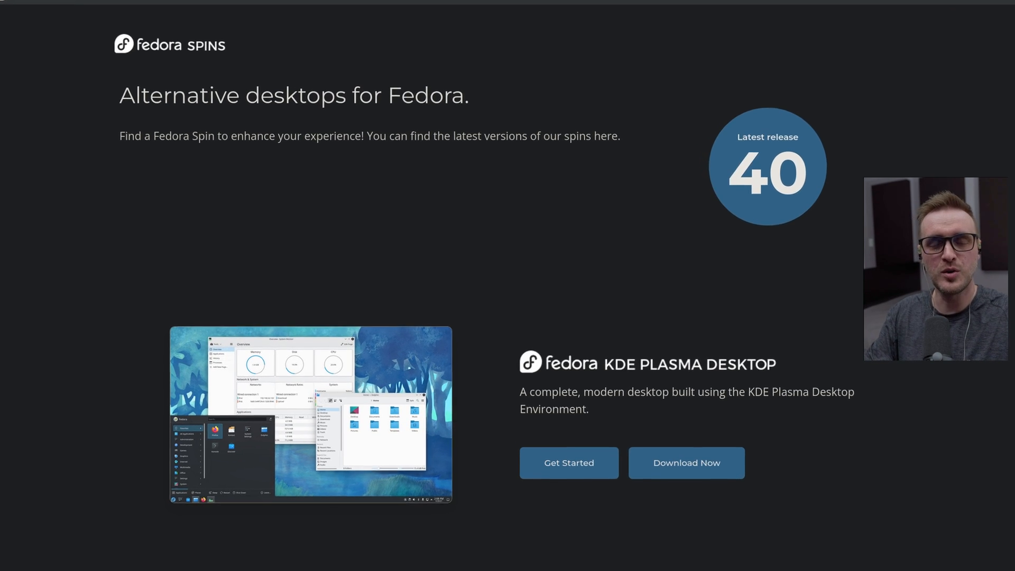
scroll(down, 3)
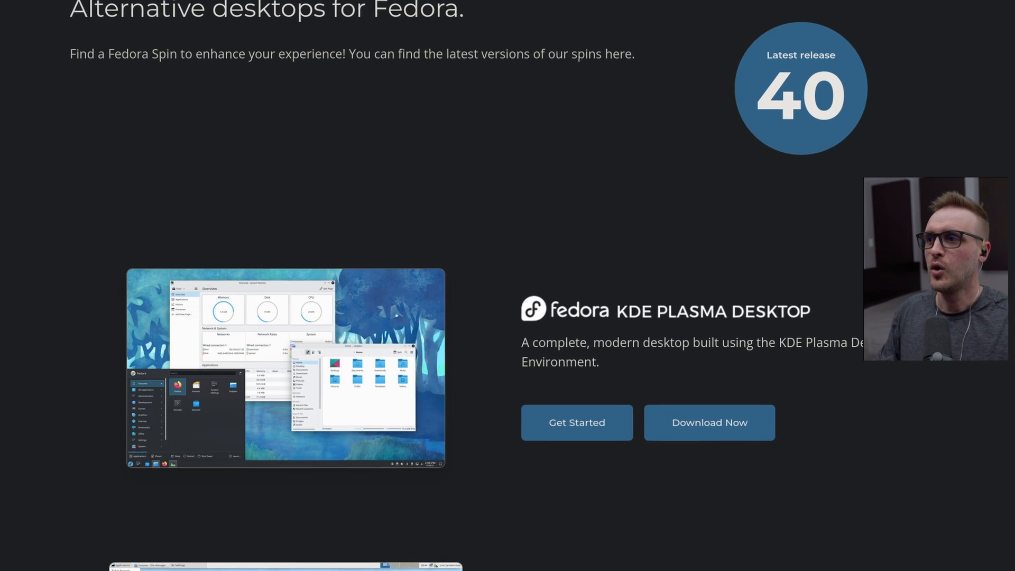
scroll(down, 3)
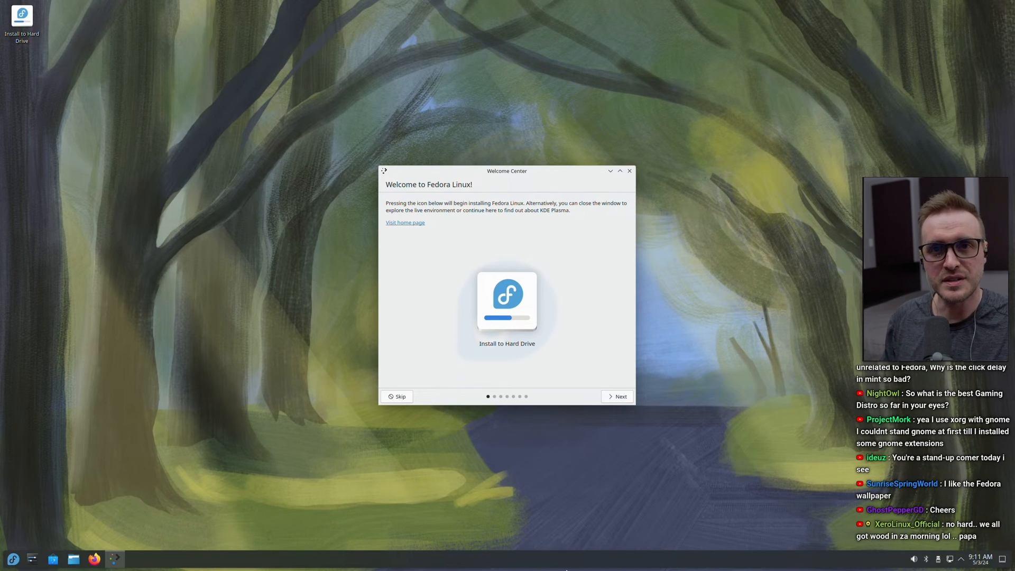
Begin installing Fedora to the hard drive with English as the language
click(506, 300)
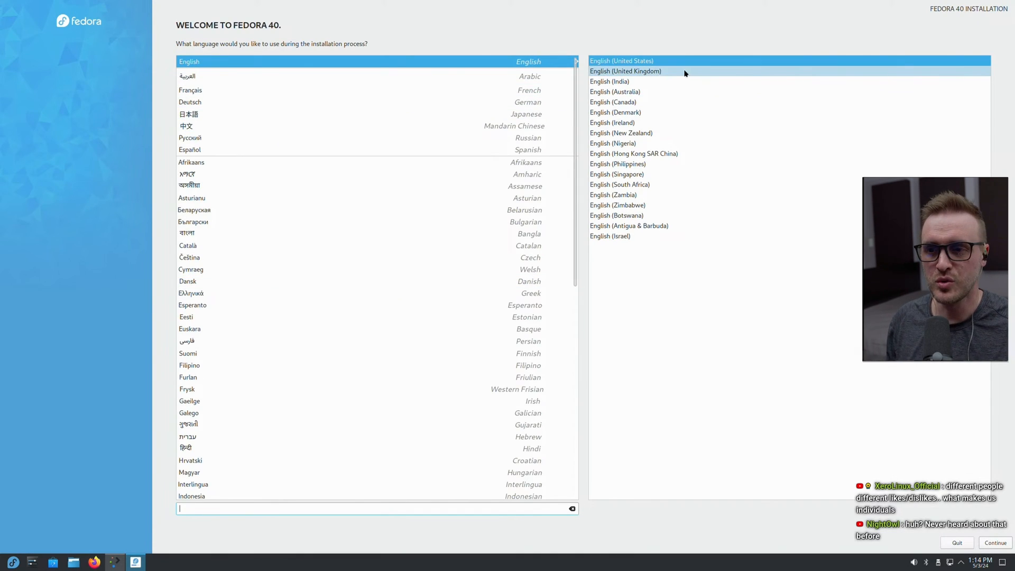
mouse_move(998, 542)
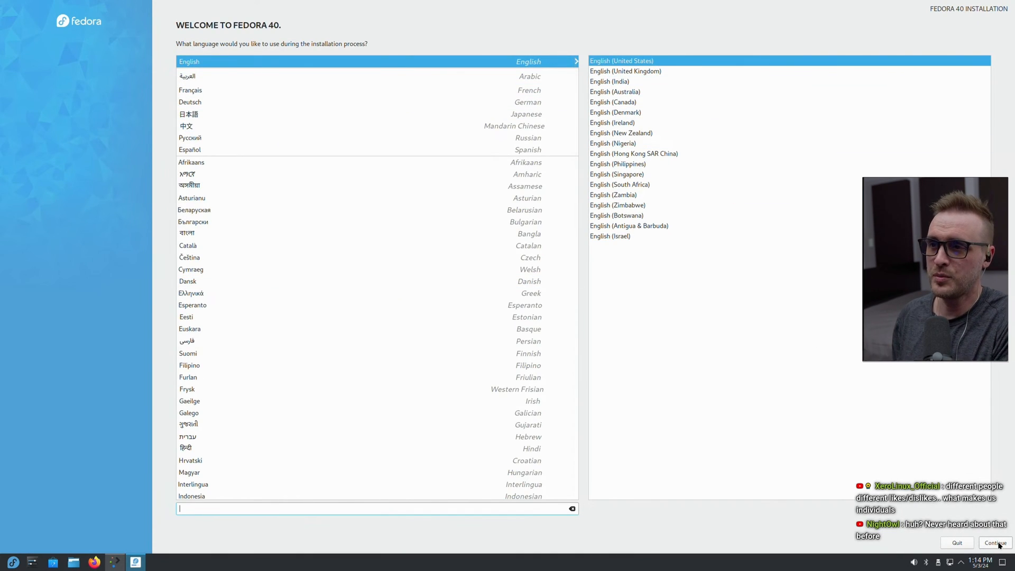
click(995, 542)
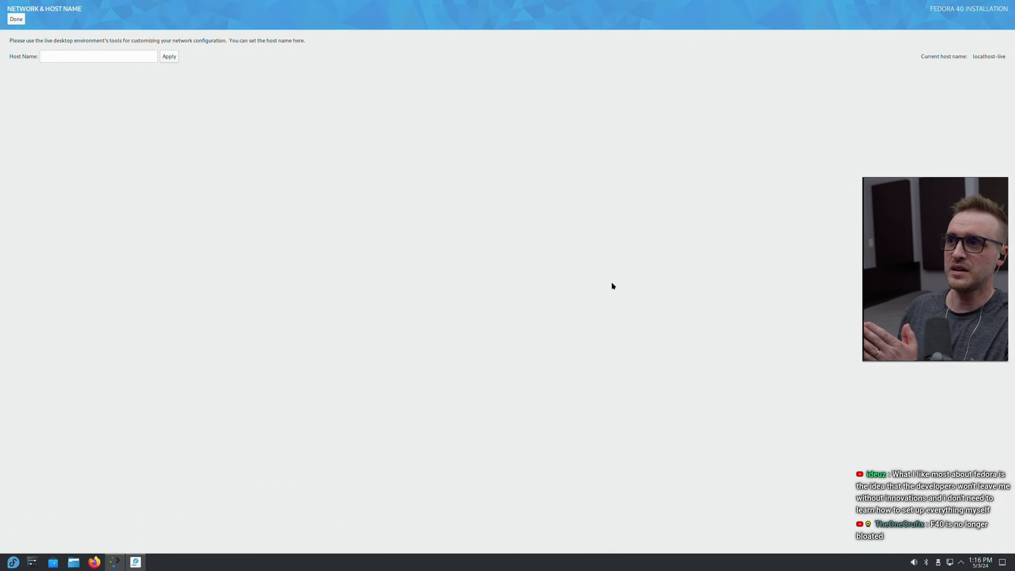
Set the computer's host name to FedoraBTW and apply it
click(79, 56)
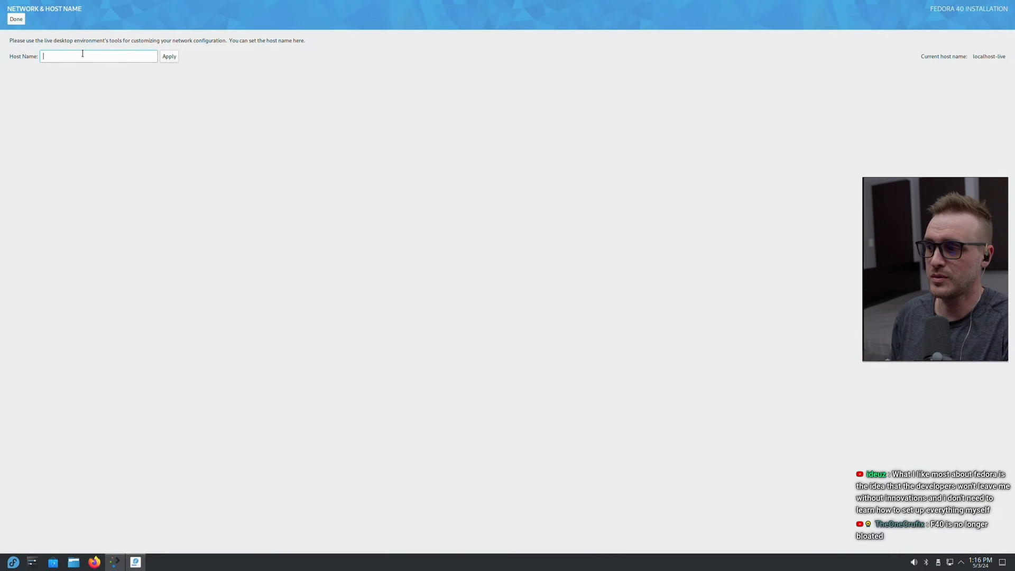
text(Fedora)
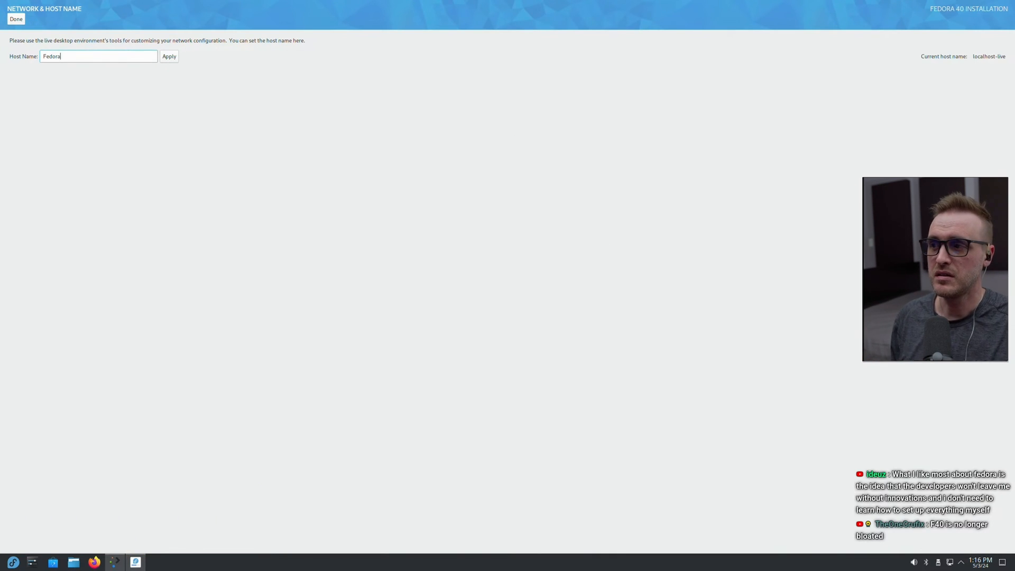
text(BTW)
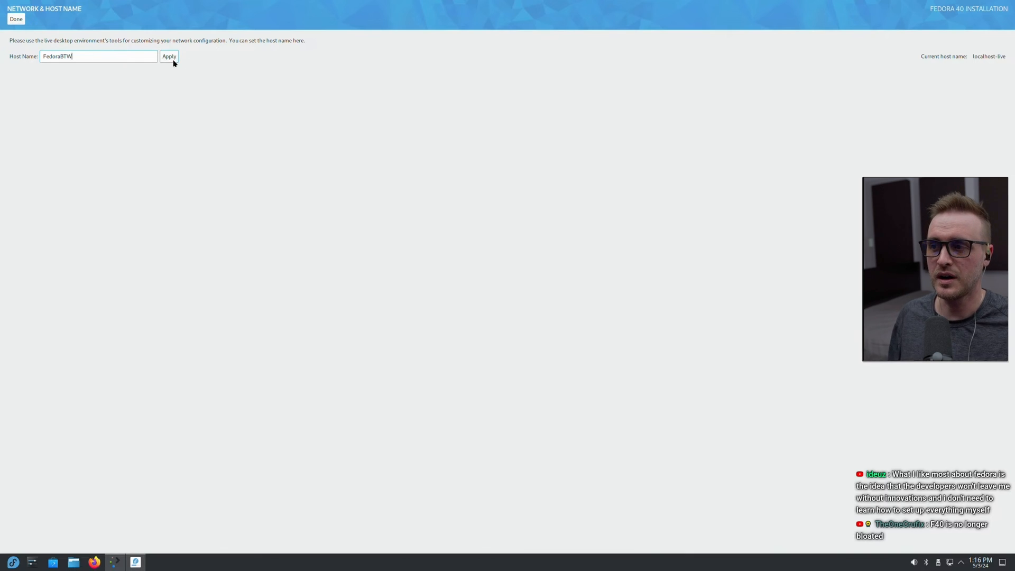
click(18, 19)
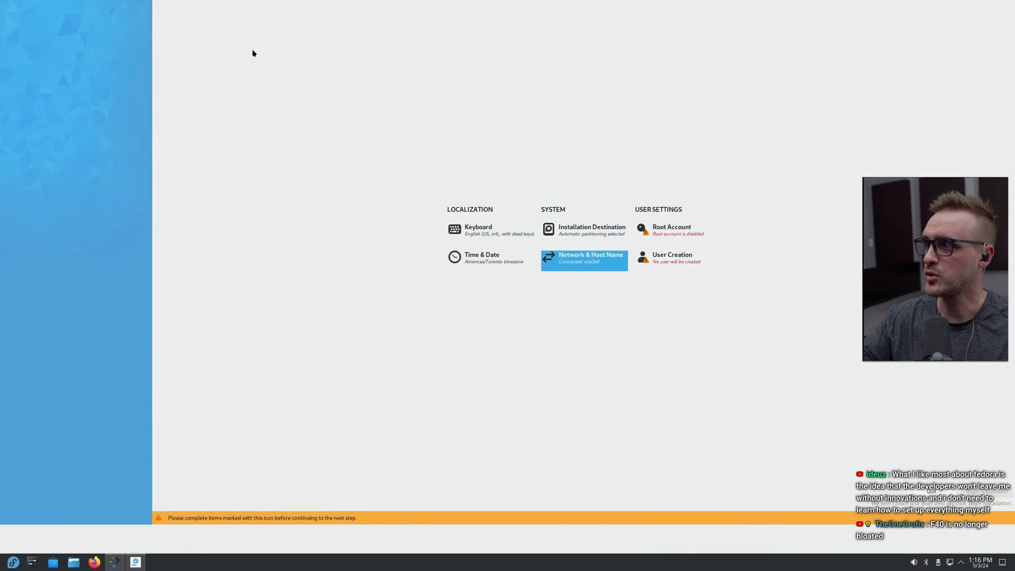
click(671, 257)
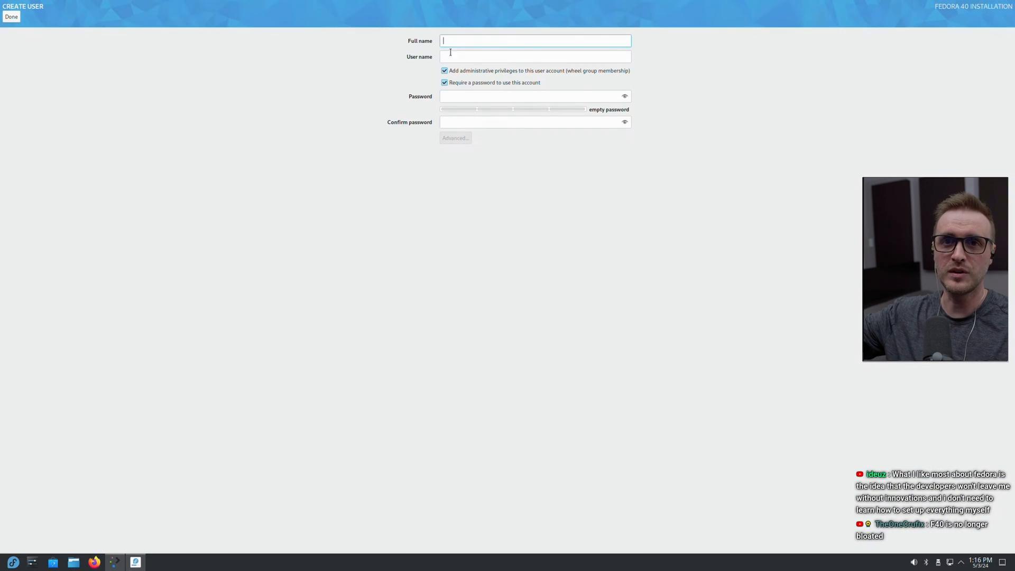
text(A1RM4X)
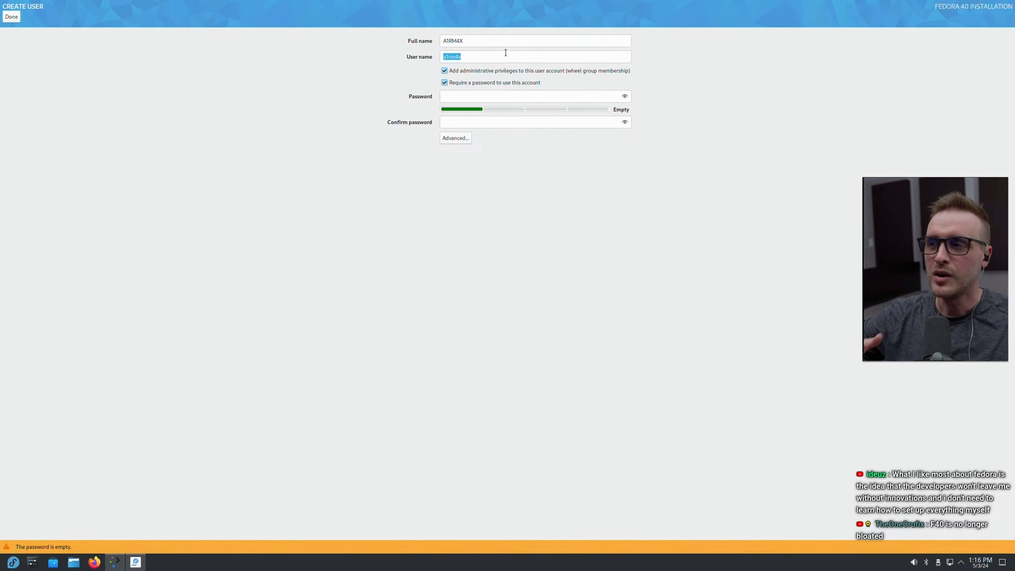
mouse_move(480, 93)
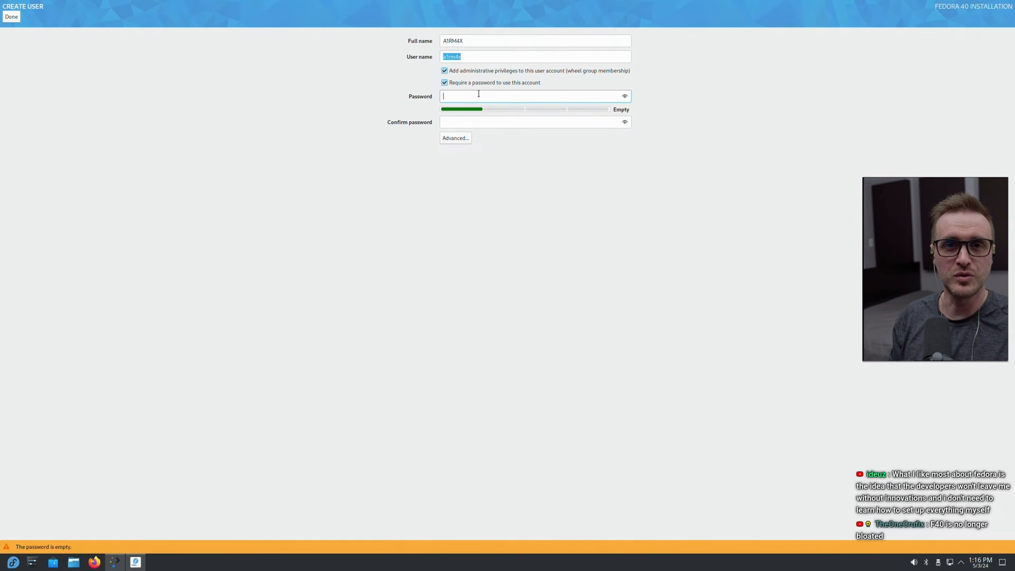
text(password)
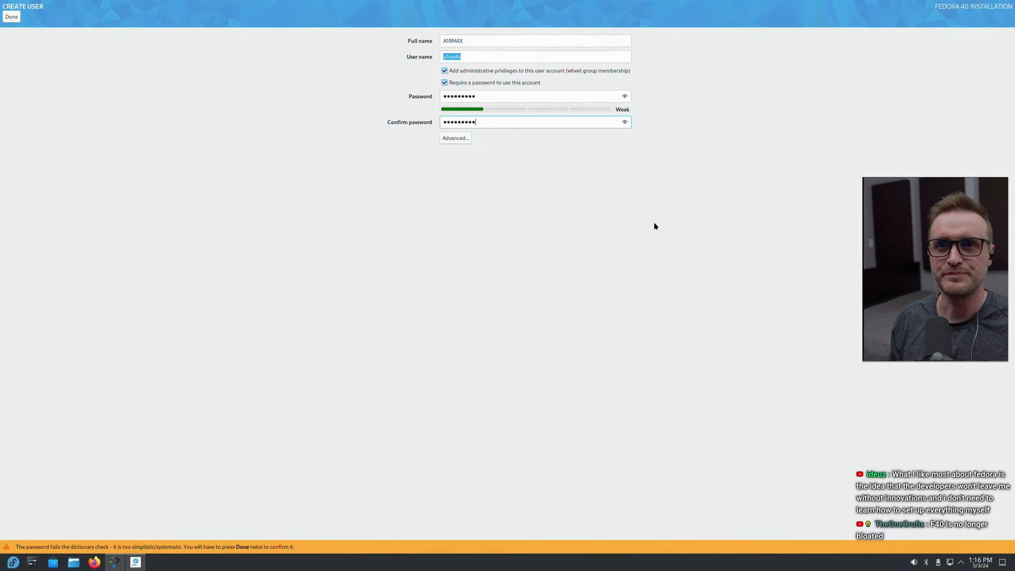
click(13, 19)
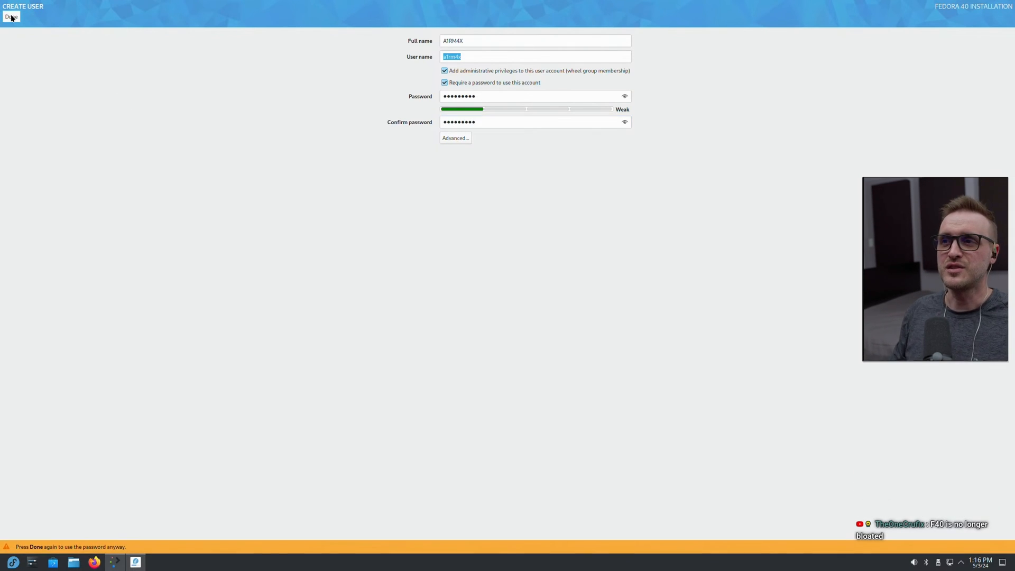
click(12, 19)
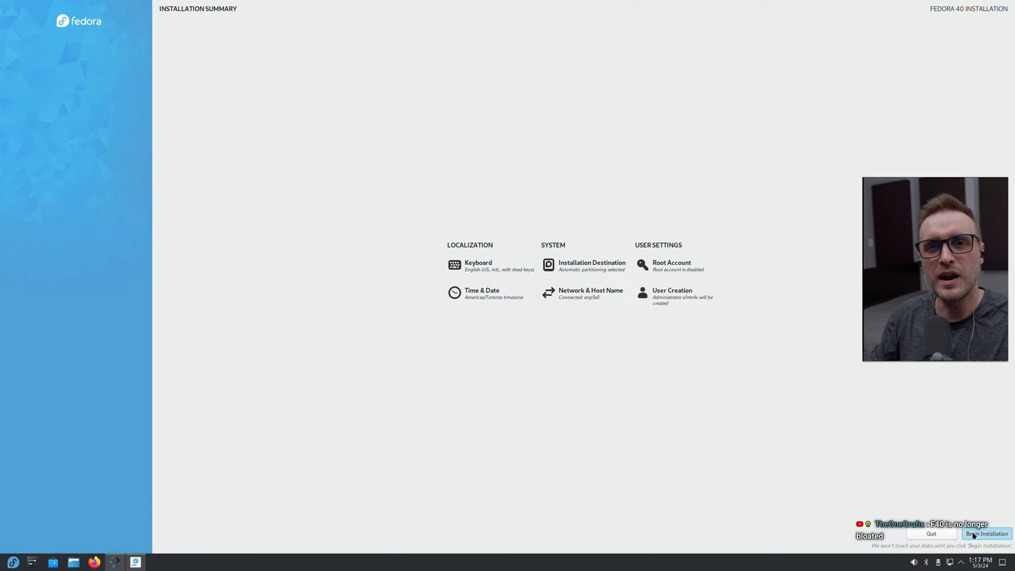
Begin the Fedora 40 installation from the summary screen
click(986, 533)
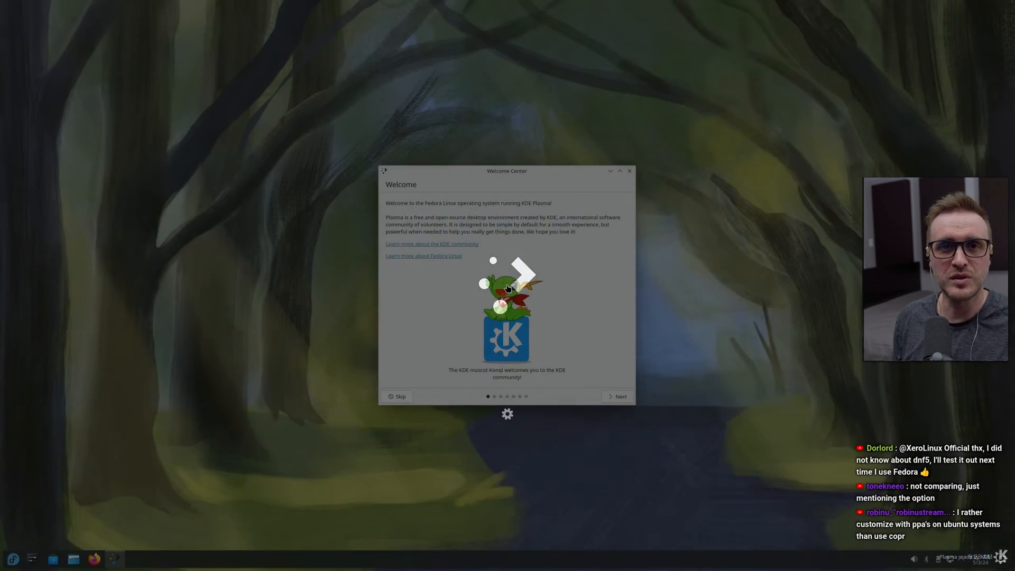
mouse_move(431, 243)
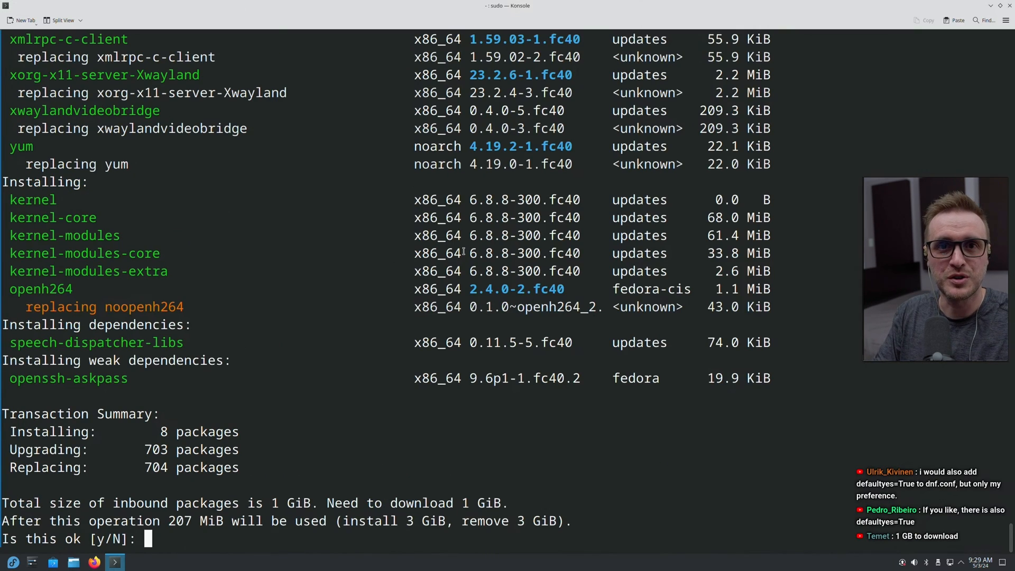
Answer y at the dnf prompt to approve the 703-package upgrade
text(y)
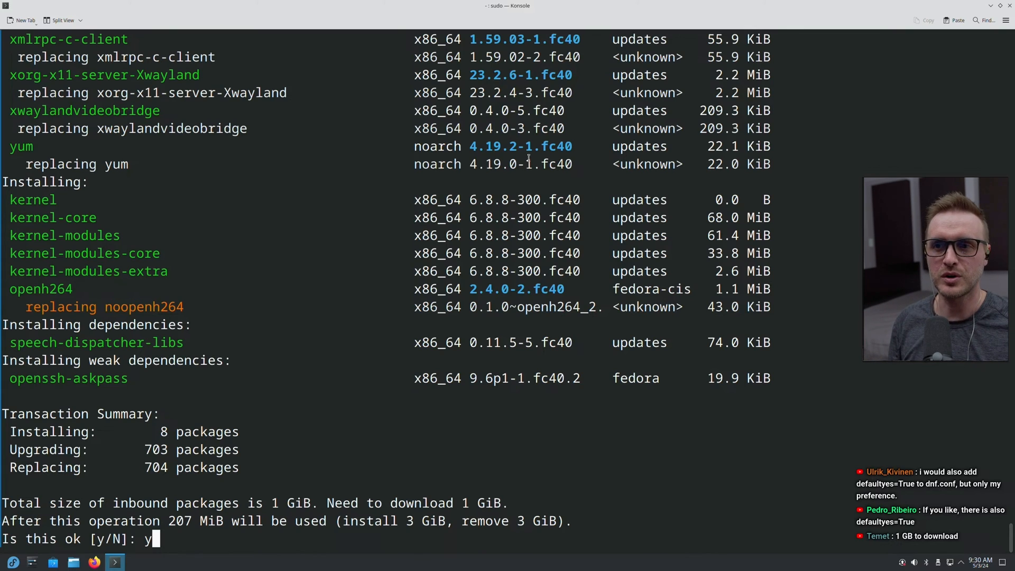
mouse_move(398, 292)
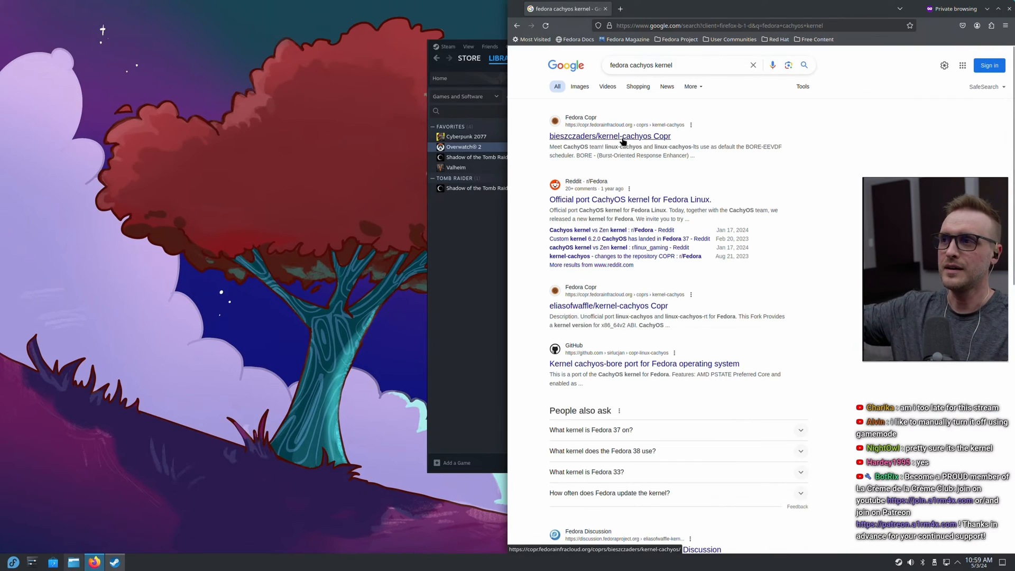
Scroll the kernel-cachyos Copr page down to its Installation Instructions
click(609, 135)
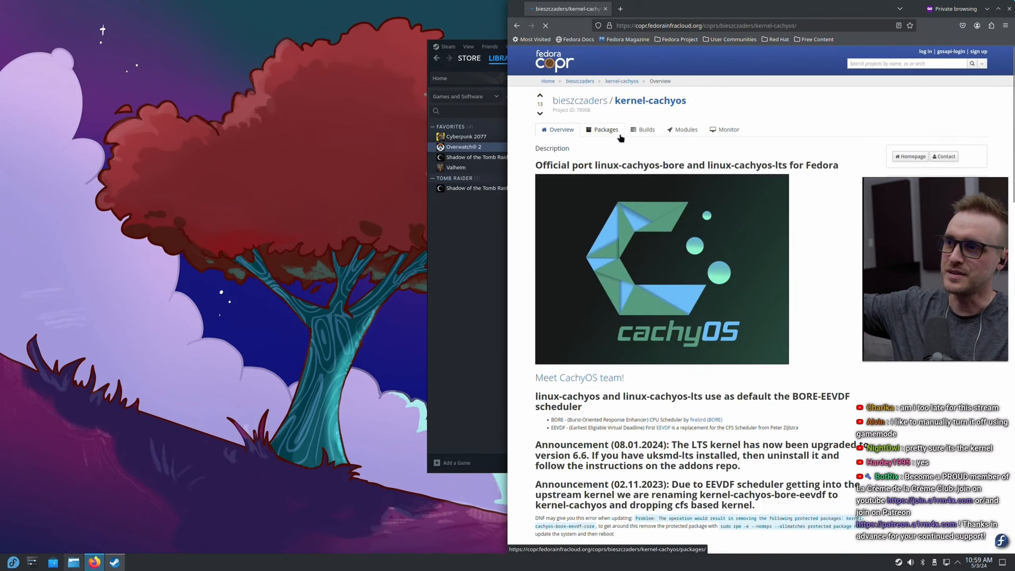
scroll(down, 3)
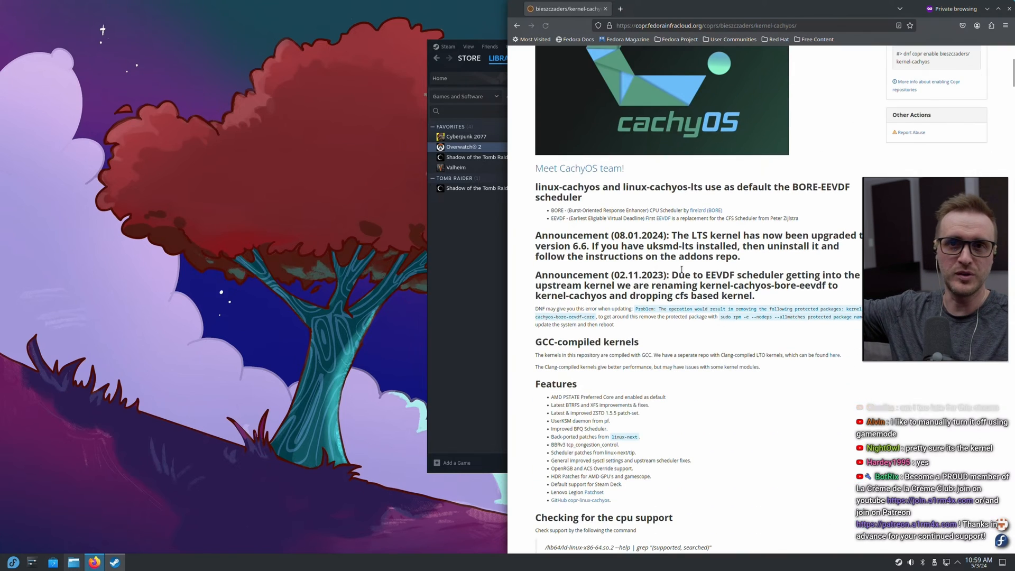
scroll(down, 3)
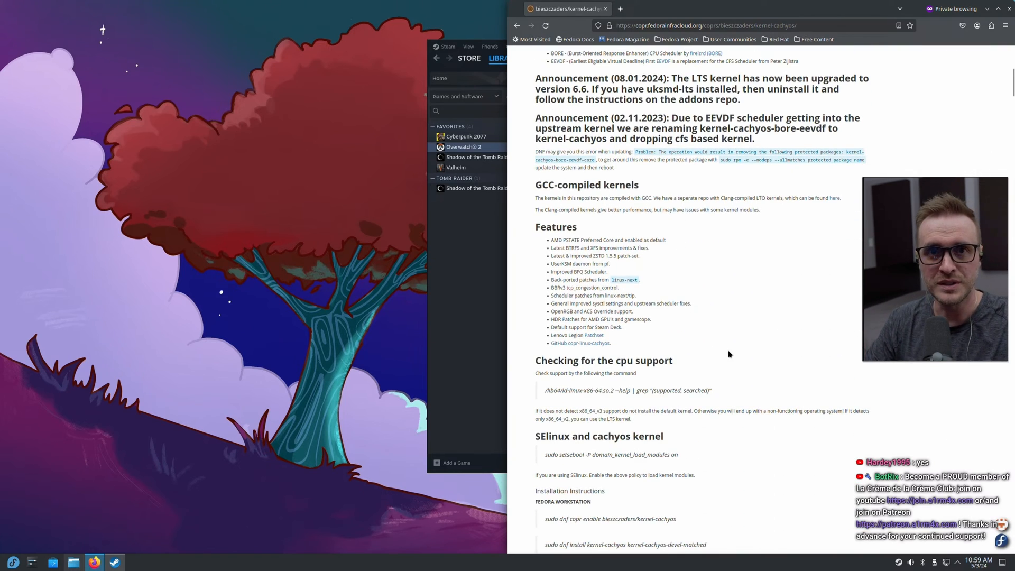
scroll(down, 3)
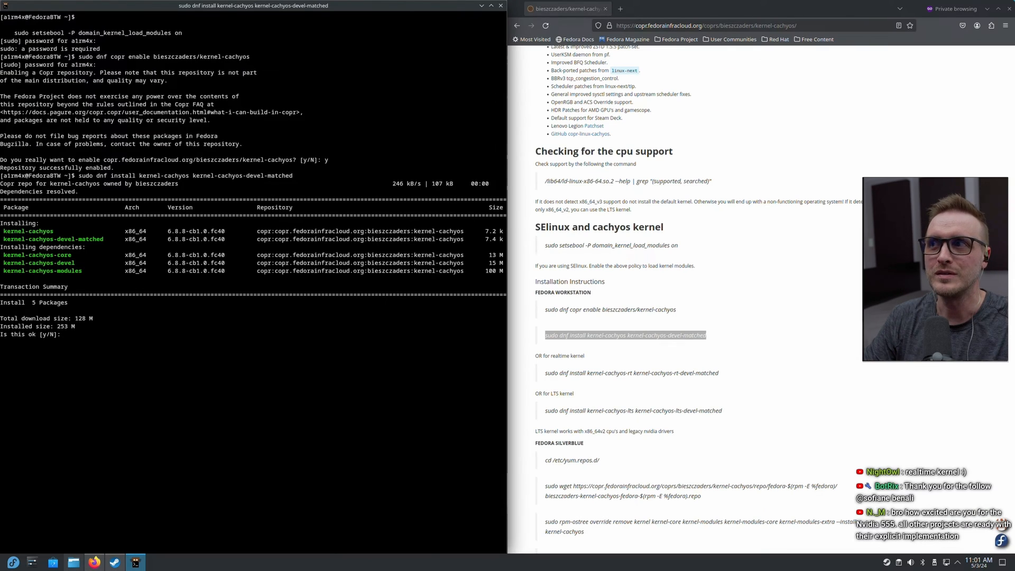
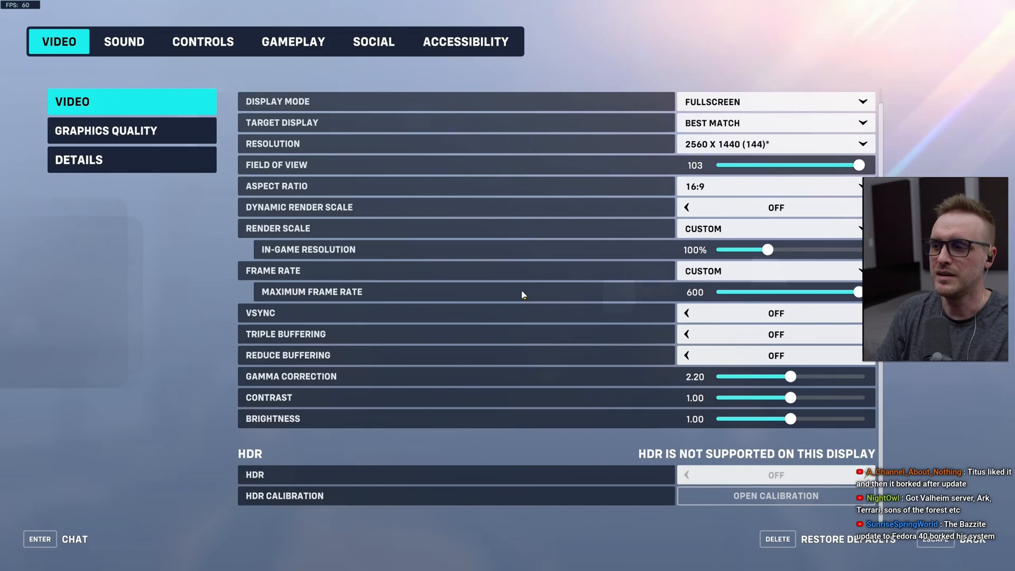
Answer y to approve installing Steam with its i686 dependency libraries
click(132, 131)
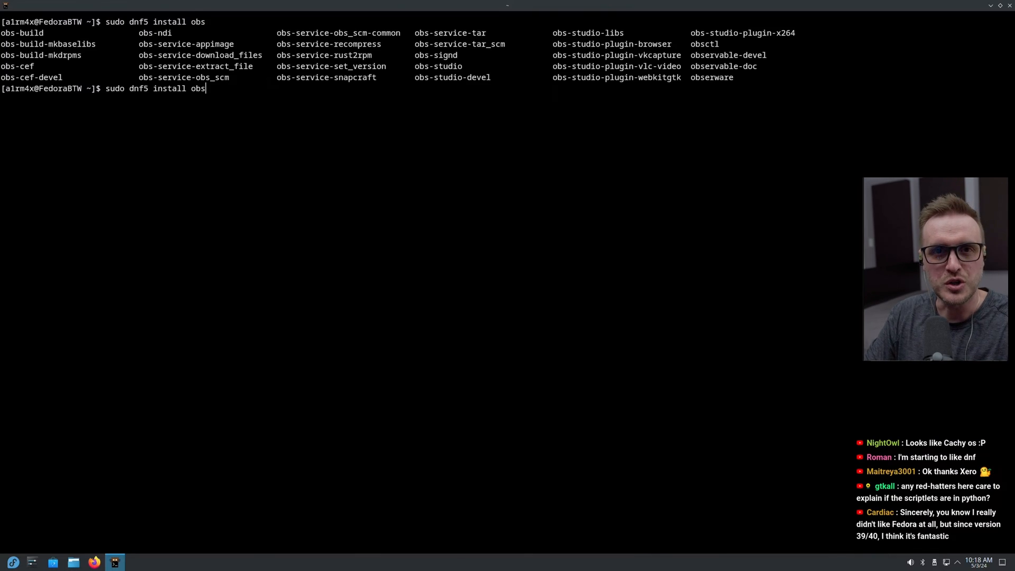
Run 'sudo dnf5 install obs-studio' and approve its 26-package install with y
text(-studio)
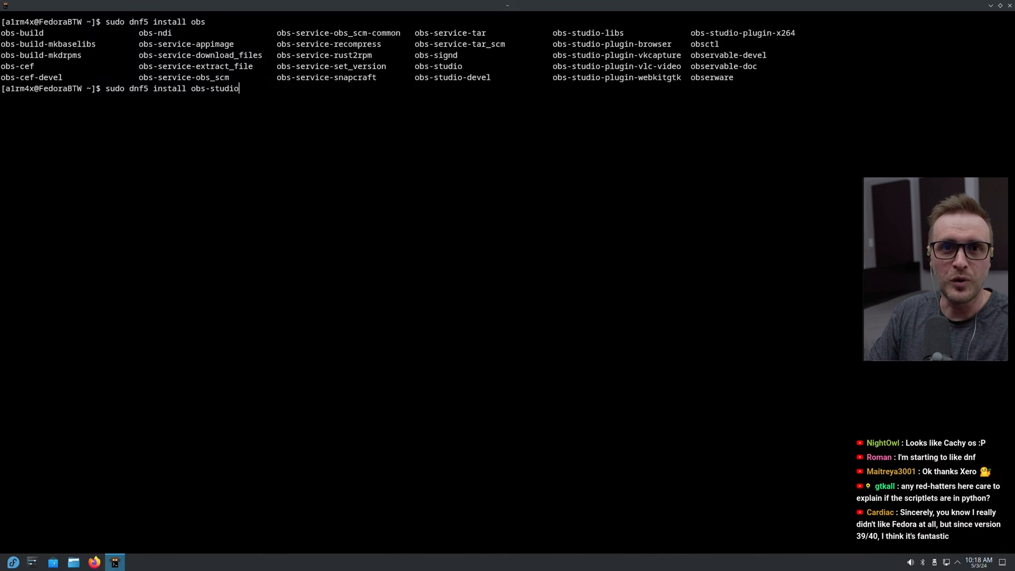
key(Tab)
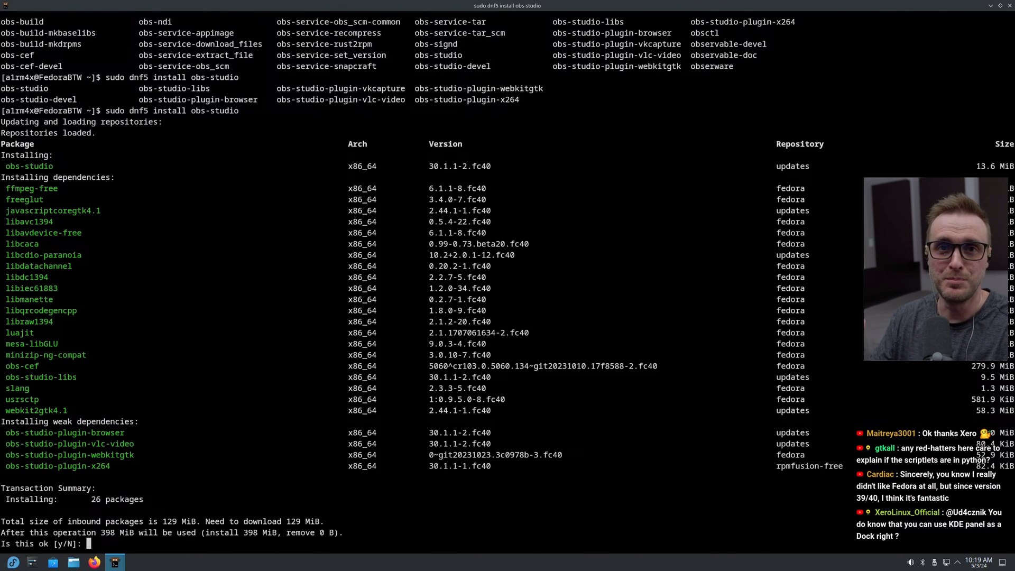
text(y)
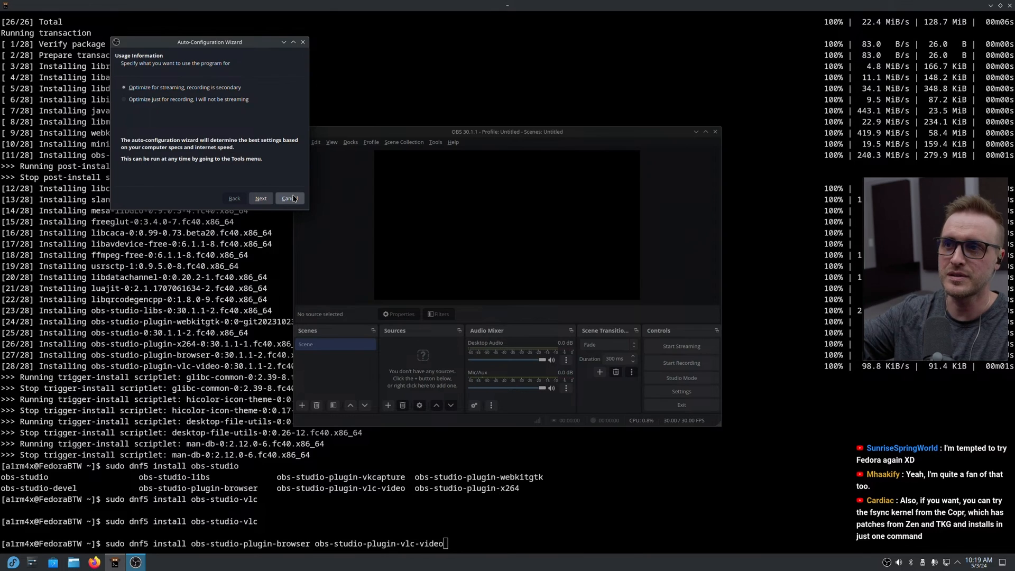
Cancel the OBS auto-configuration wizard and return to the plasma-workspace-x11 package page
click(287, 199)
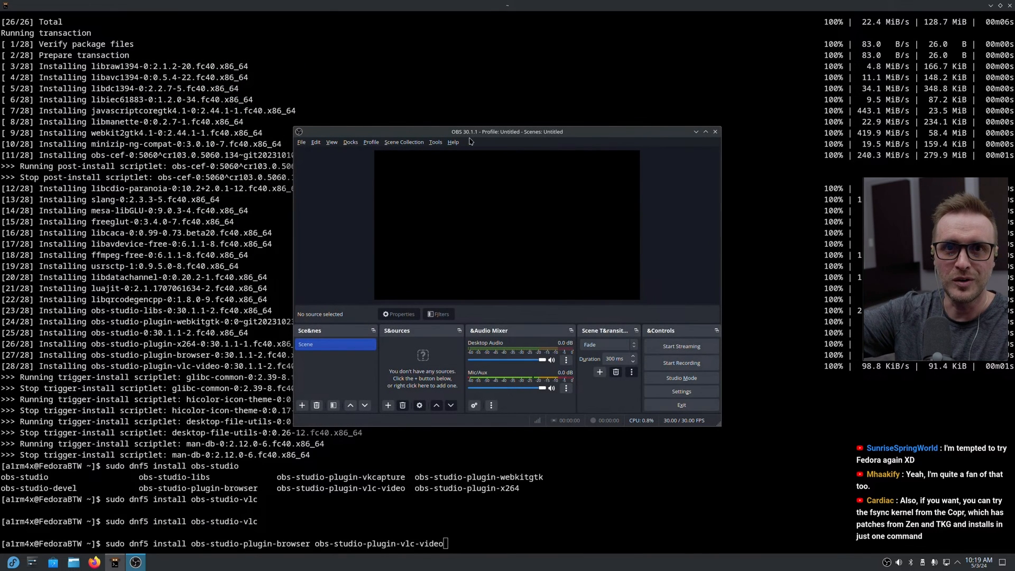
mouse_move(485, 146)
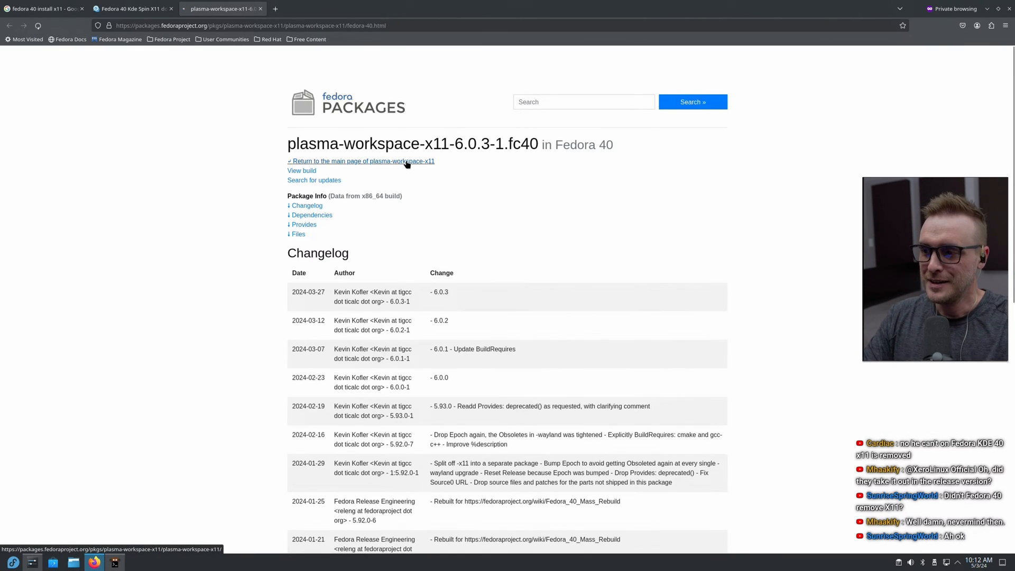
click(360, 161)
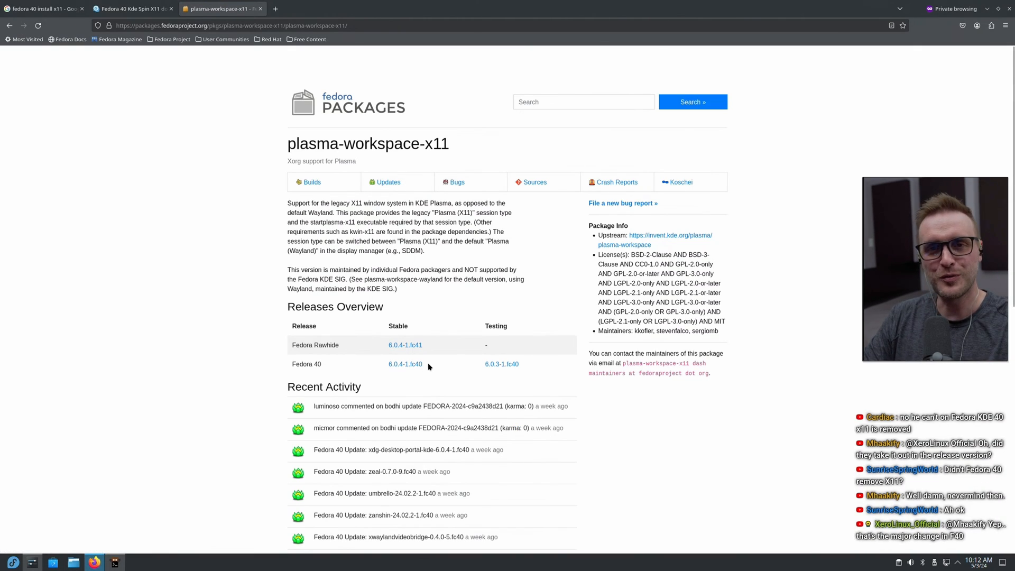
Select the Fedora 40 stable version 6.0.4-1.fc40 on the package page
double_click(368, 144)
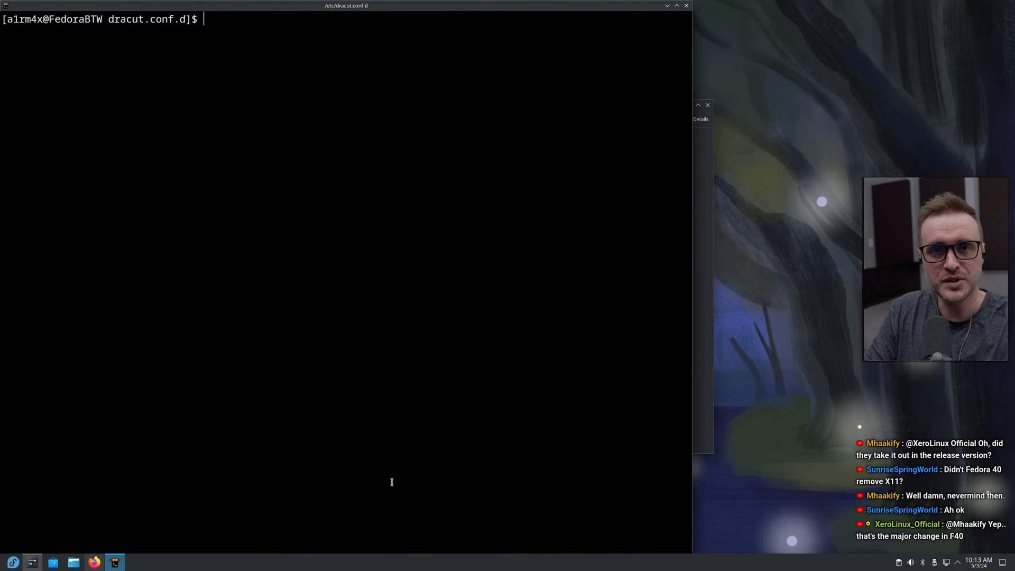
Install plasma-workspace-x11 with kwin-x11 and xsetroot via dnf5, confirming with y
text(cd ~)
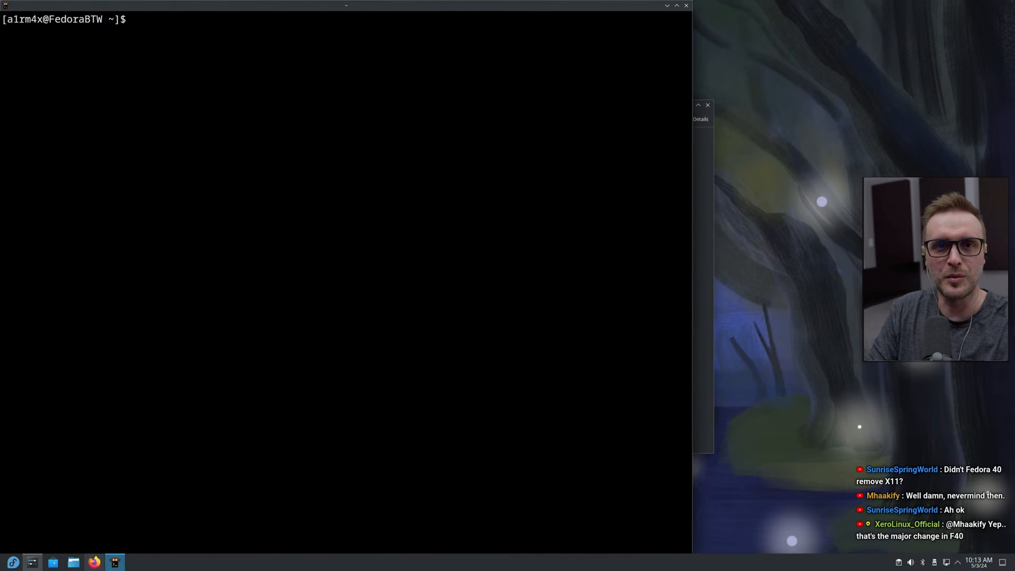
text(sudo dnf5 install)
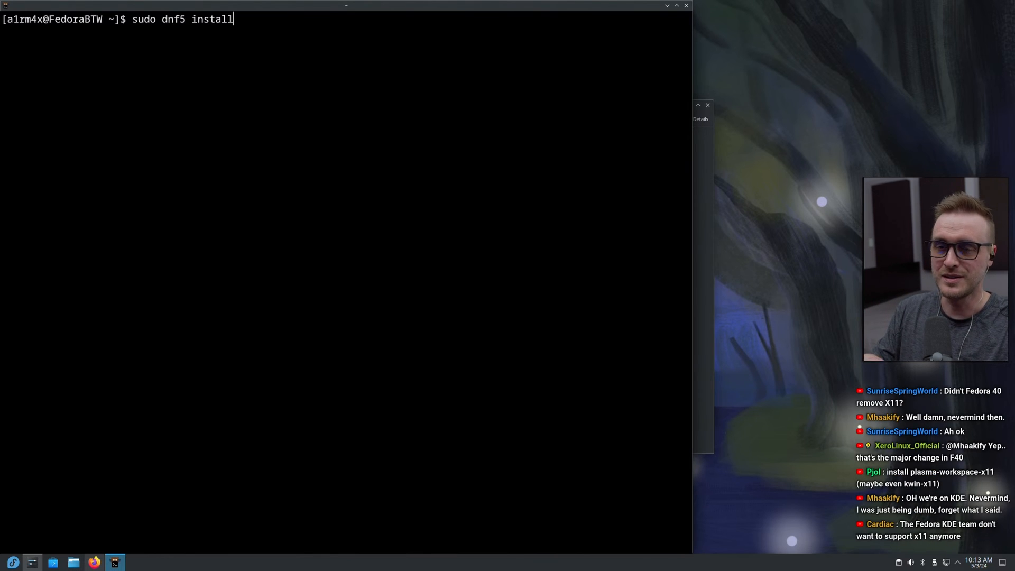
text(plasma-workspace-x11)
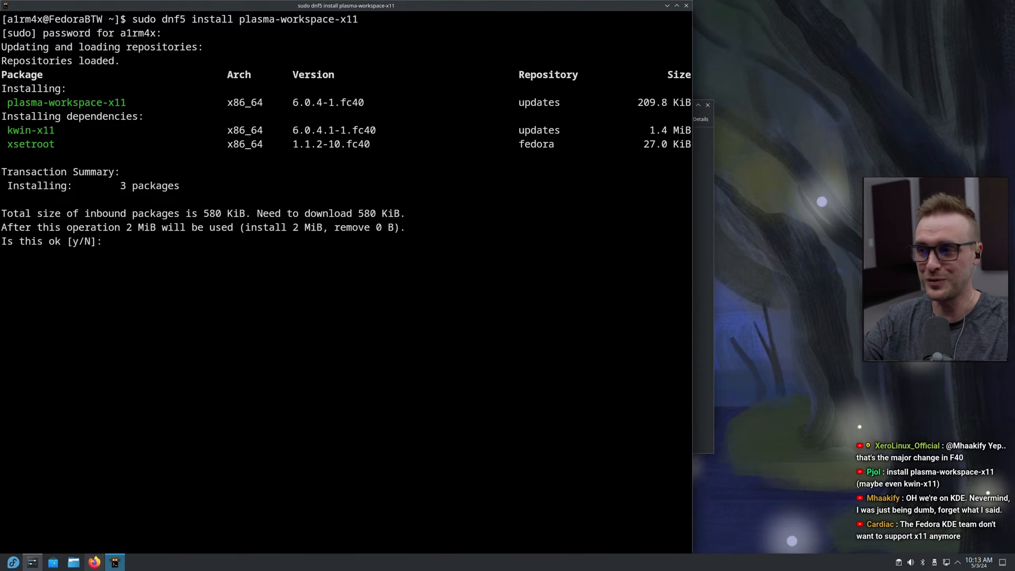
text(y)
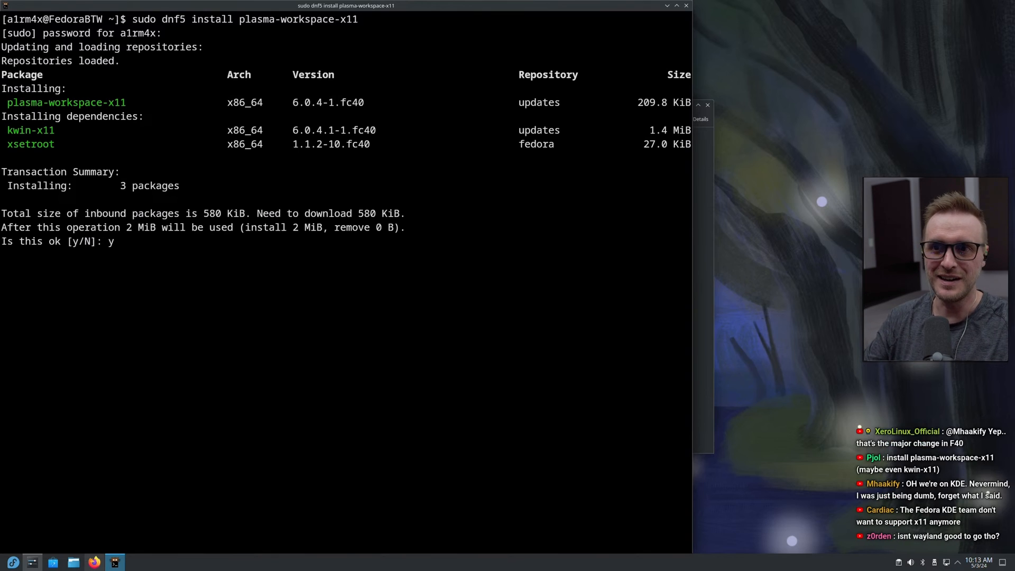
key(Return)
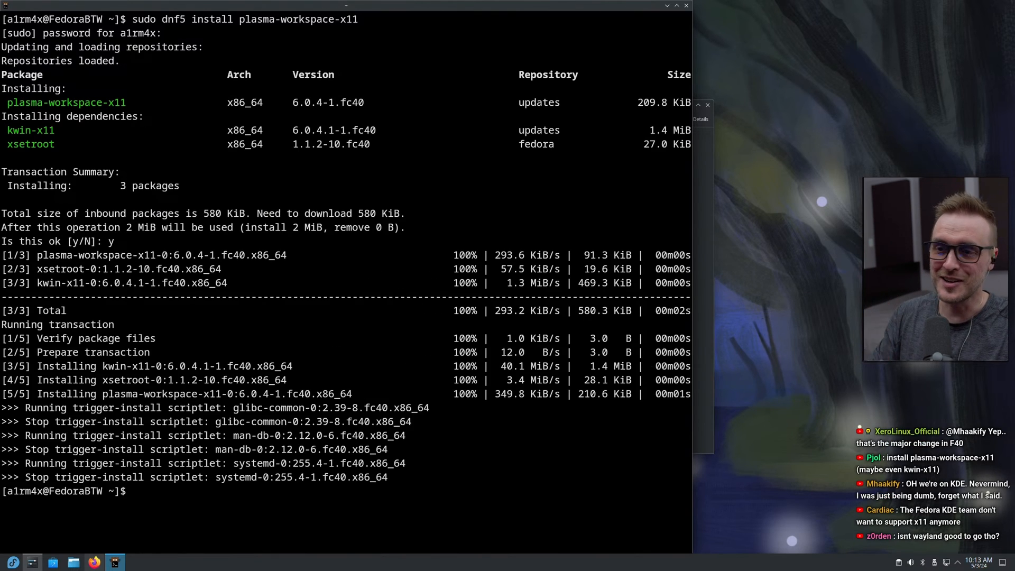
Restart the computer with 'shutdown -r 0'
text(shutdown)
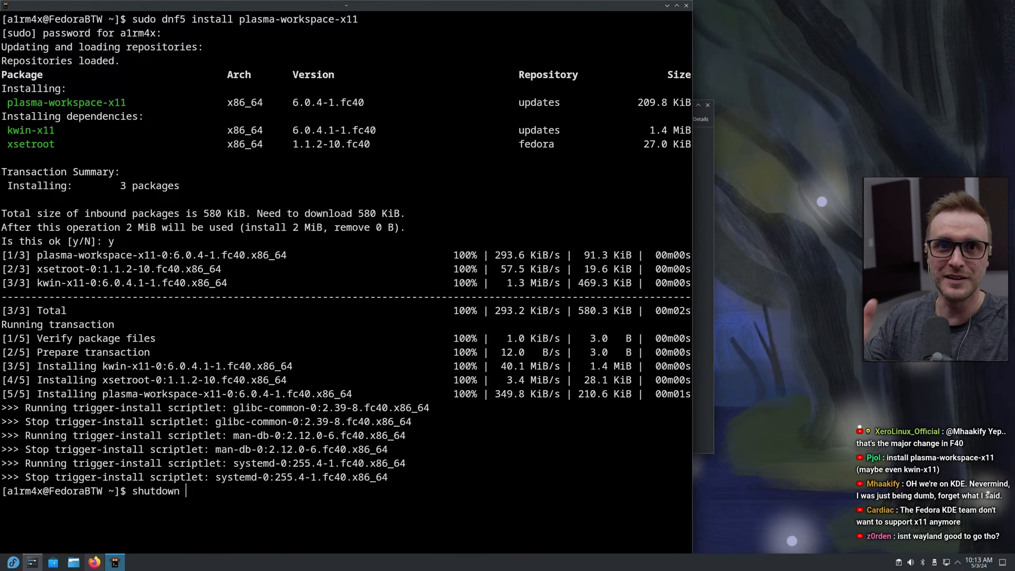
text(-r 0)
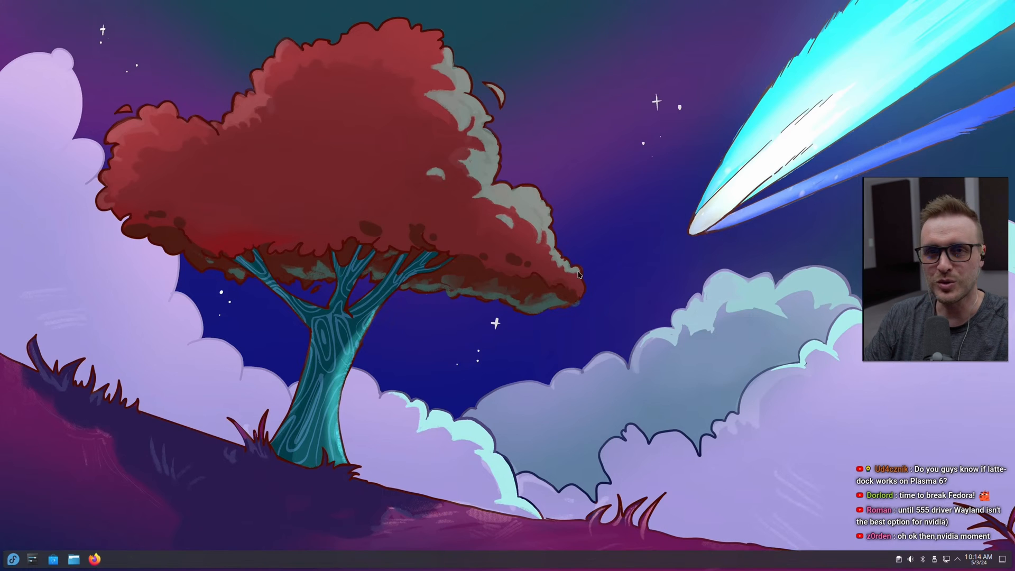
Show About this System from the desktop menu: Fedora 40, Plasma 6.0.4 on X11
right_click(576, 274)
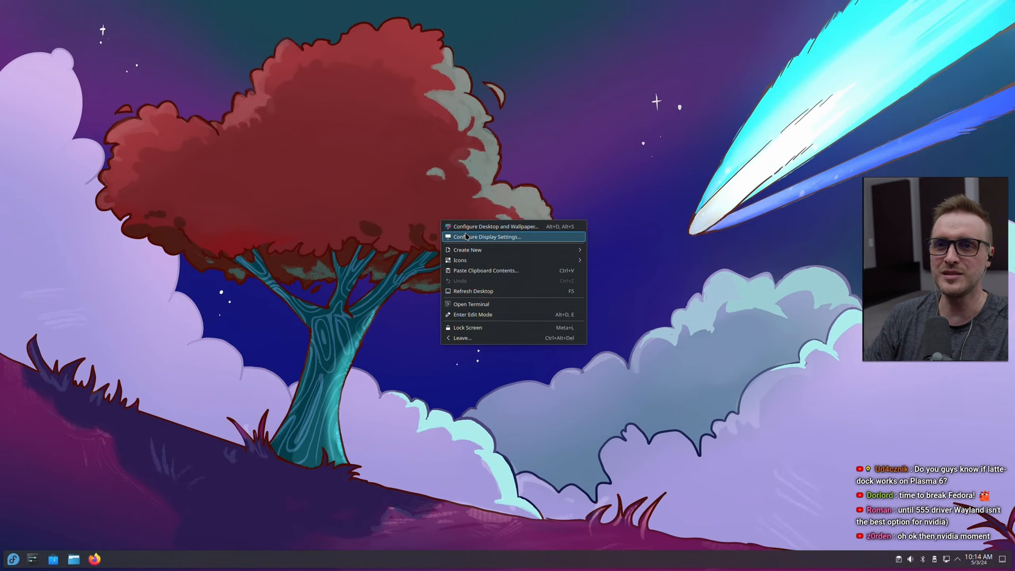
click(487, 237)
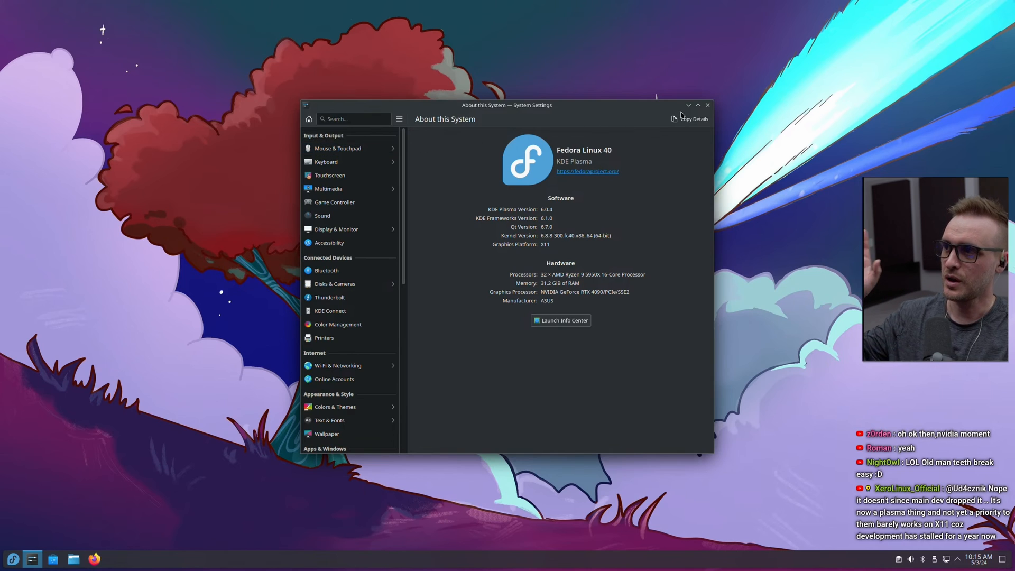
mouse_move(709, 104)
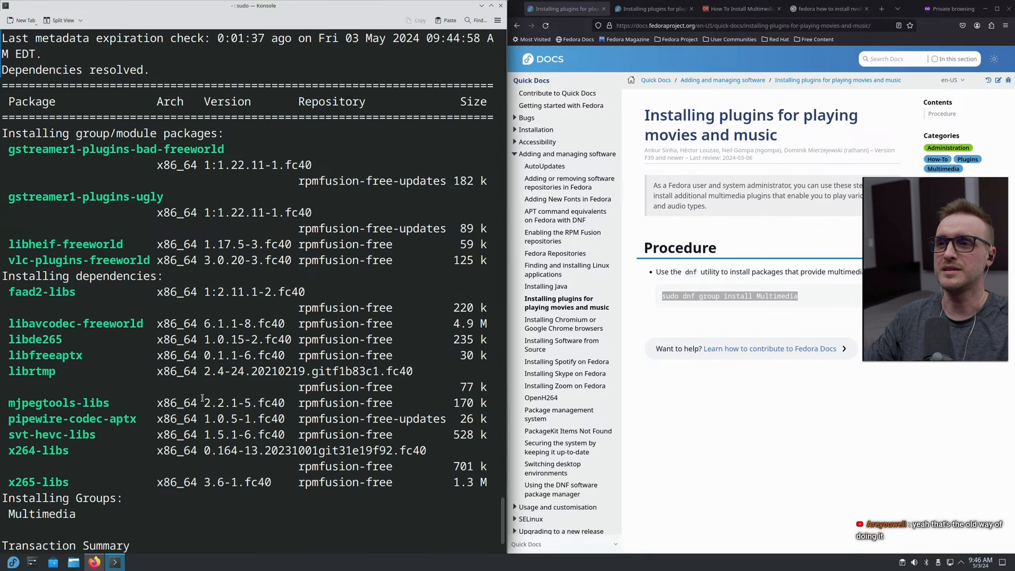
Confirm the Multimedia group install and import the RPM Fusion free GPG key with y
scroll(down, 3)
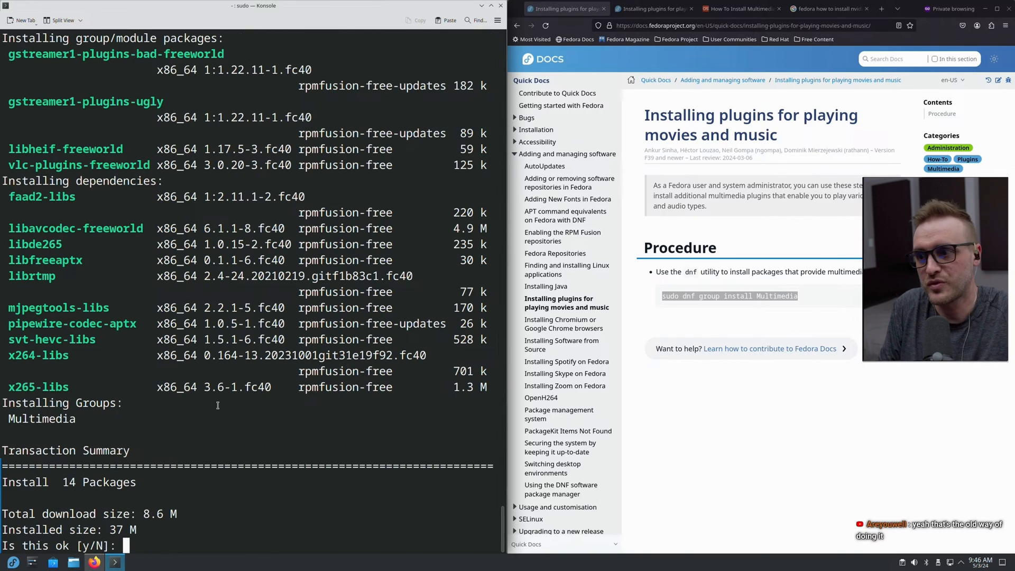
text(y)
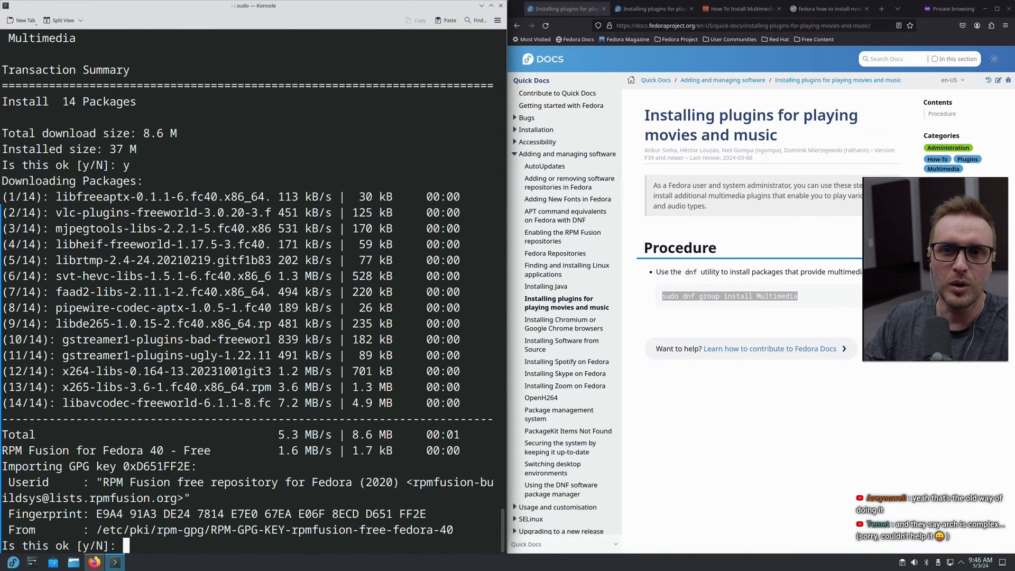
text(y)
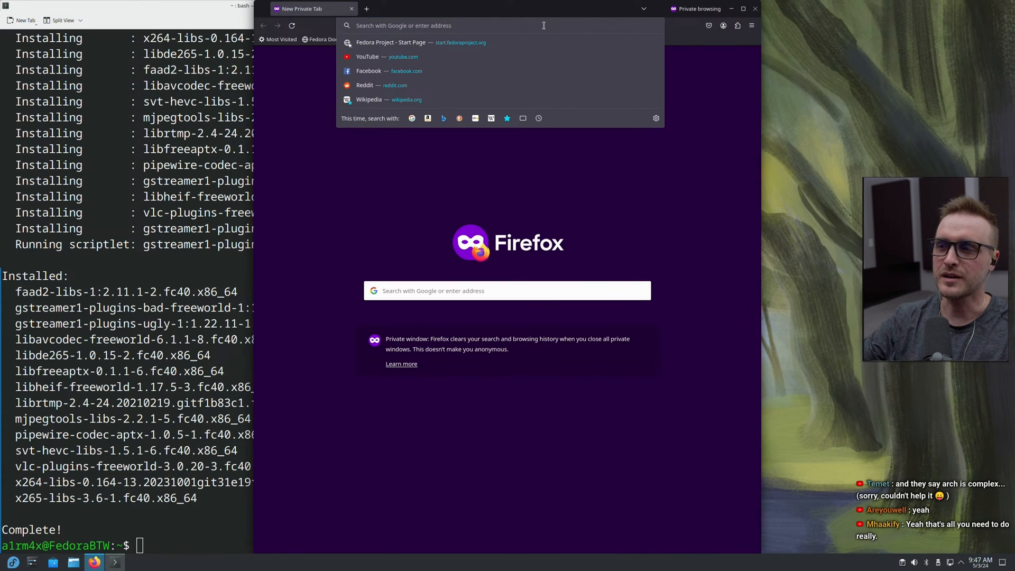
Search 'twitc' in the address bar and open the Twitch channel page
text(twitch.tv/a1rm4x)
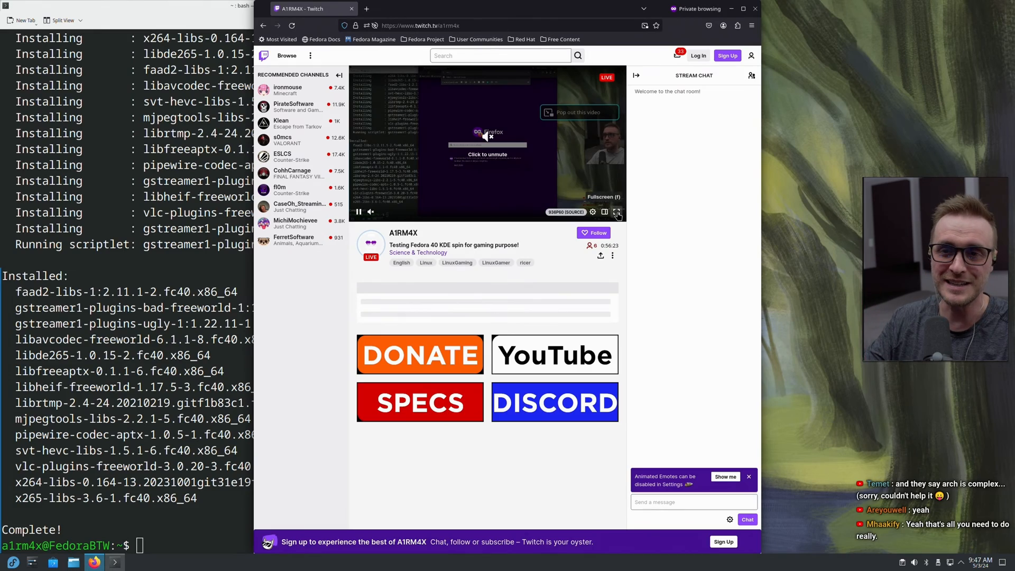
click(617, 212)
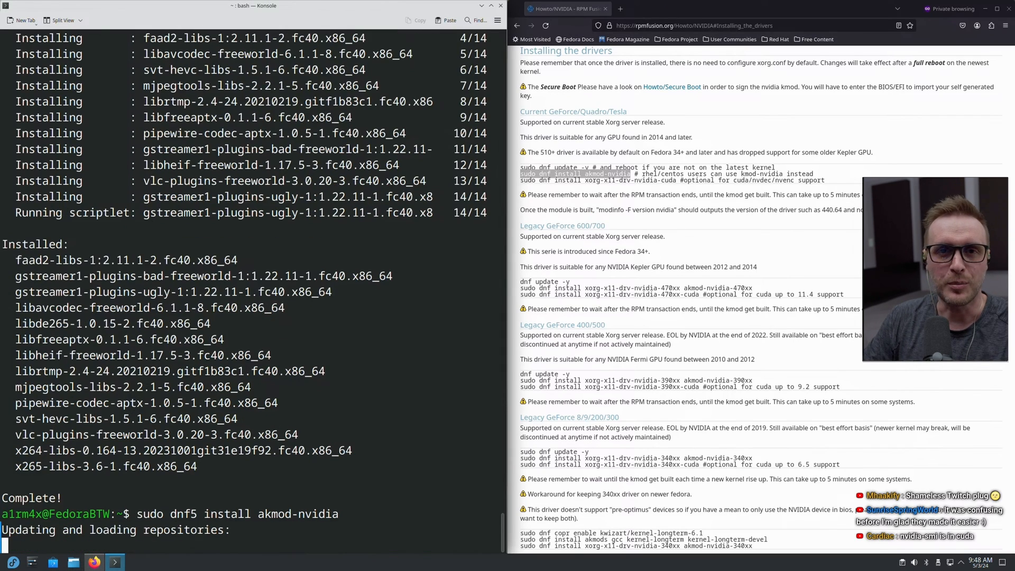
Run the akmod-nvidia install and confirm the 76-package transaction with y
key(Return)
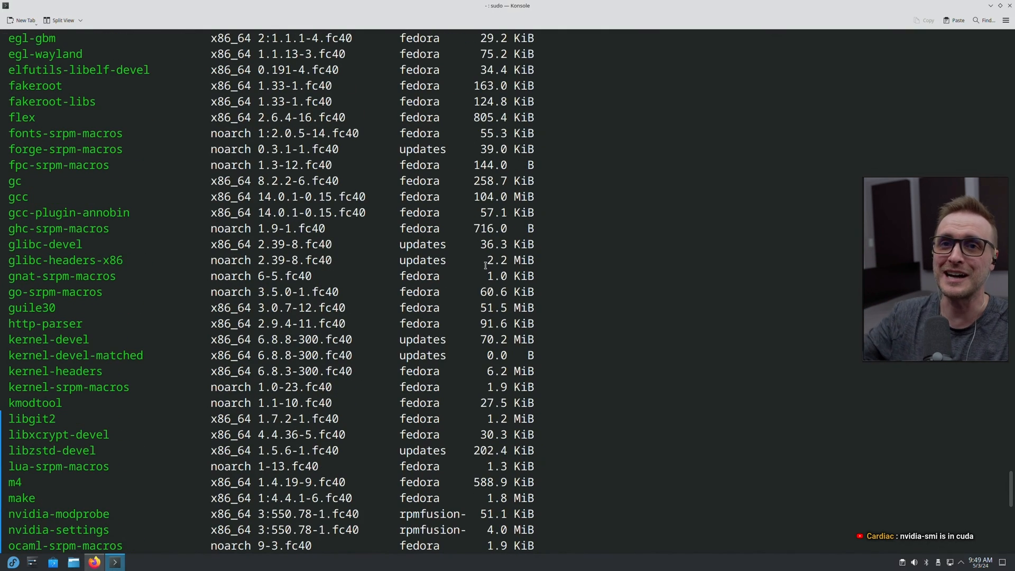
scroll(down, 3)
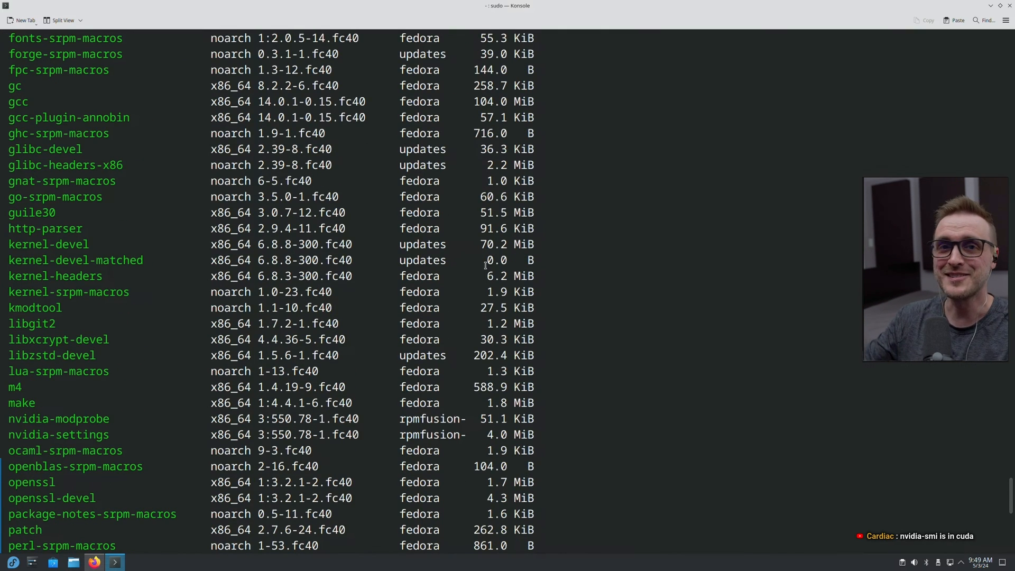
scroll(down, 3)
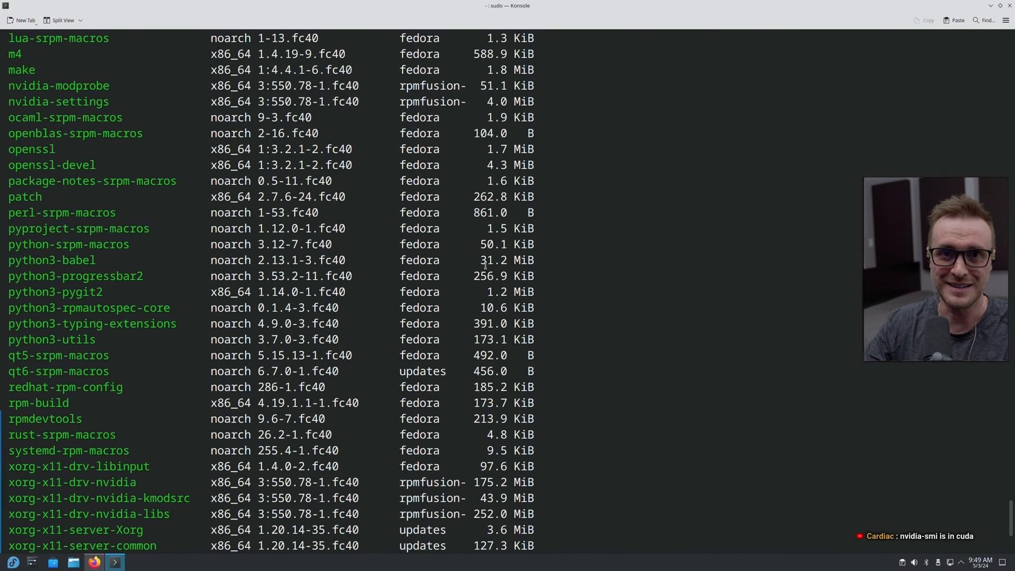
scroll(down, 3)
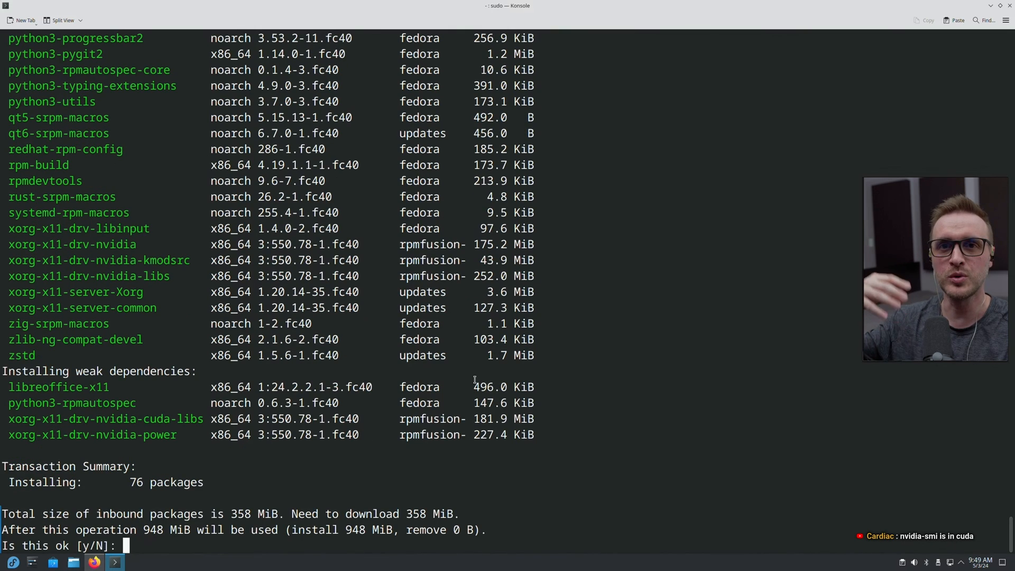
text(y)
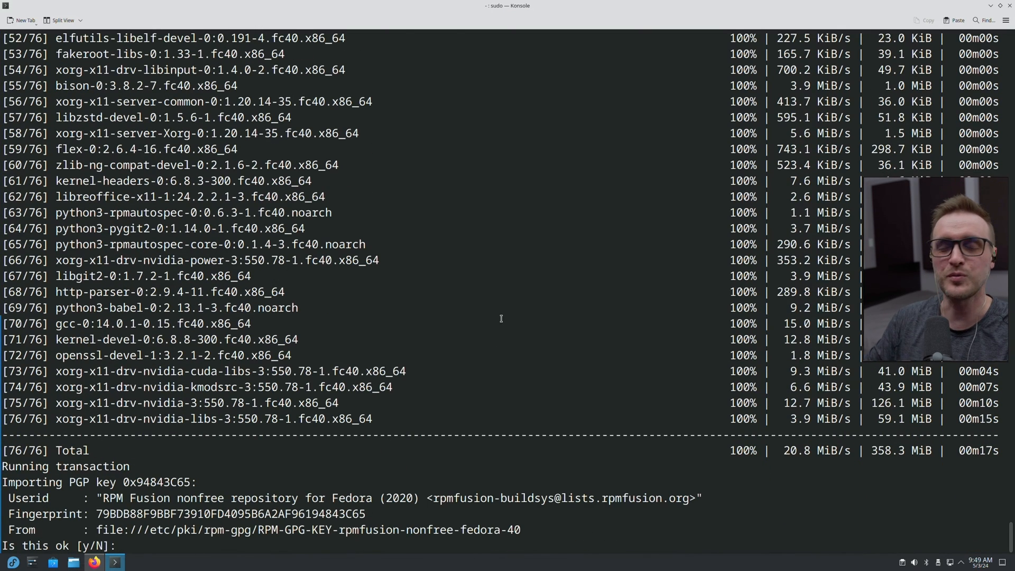
Accept importing the RPM Fusion nonfree signing key with y
text(y)
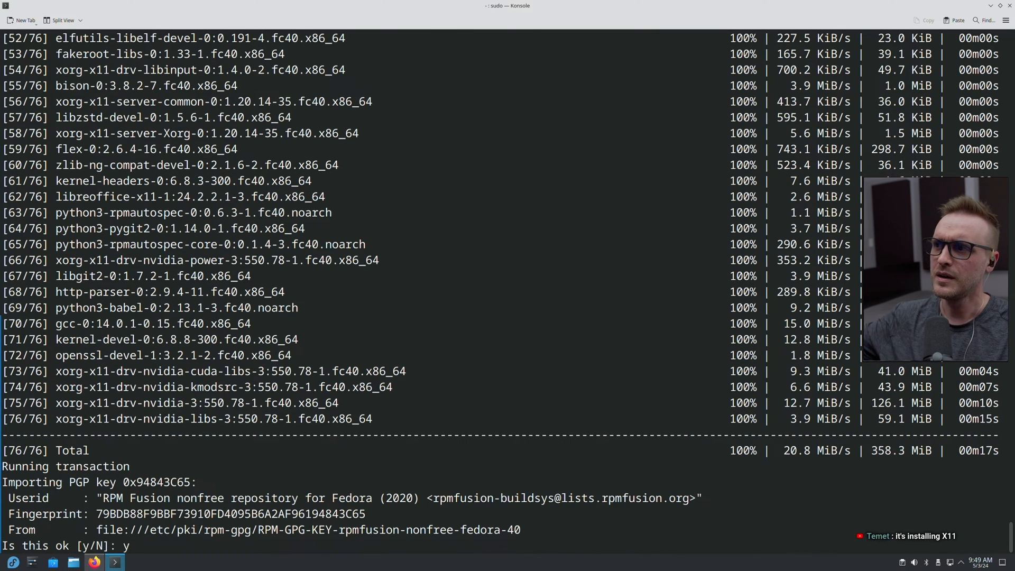
key(Return)
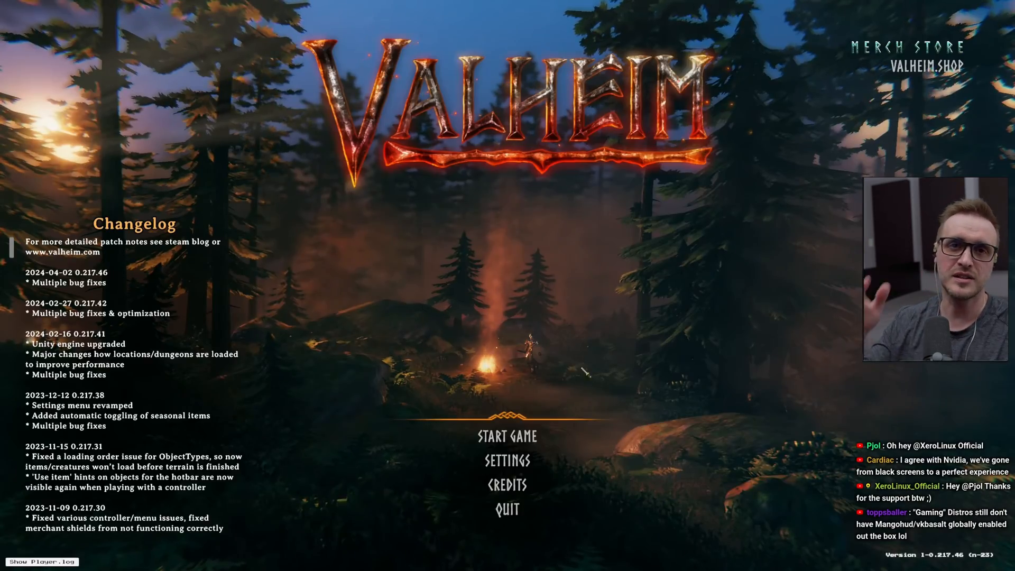
Quit Valheim from its main menu, returning to the Steam library
click(508, 435)
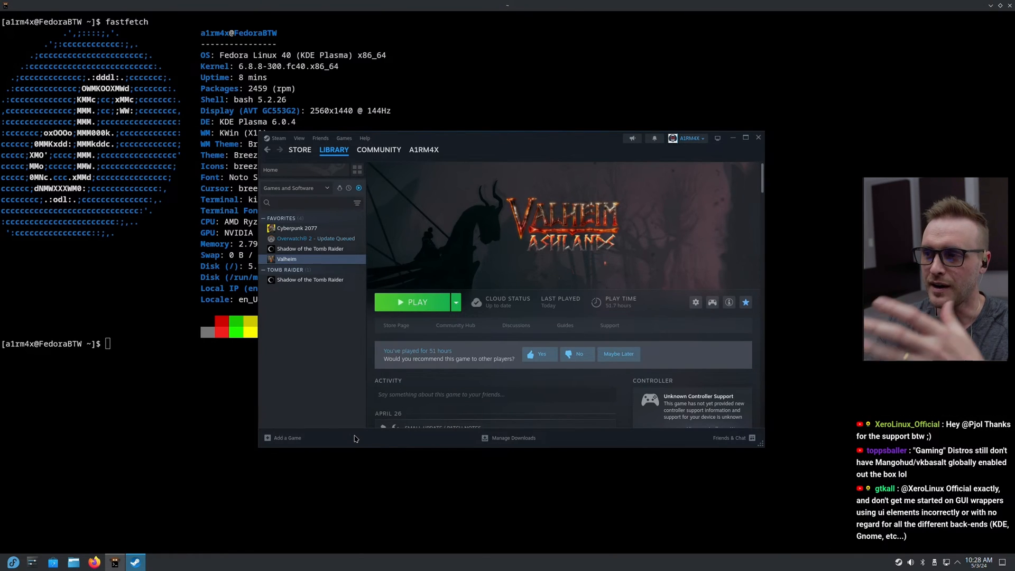
mouse_move(397, 303)
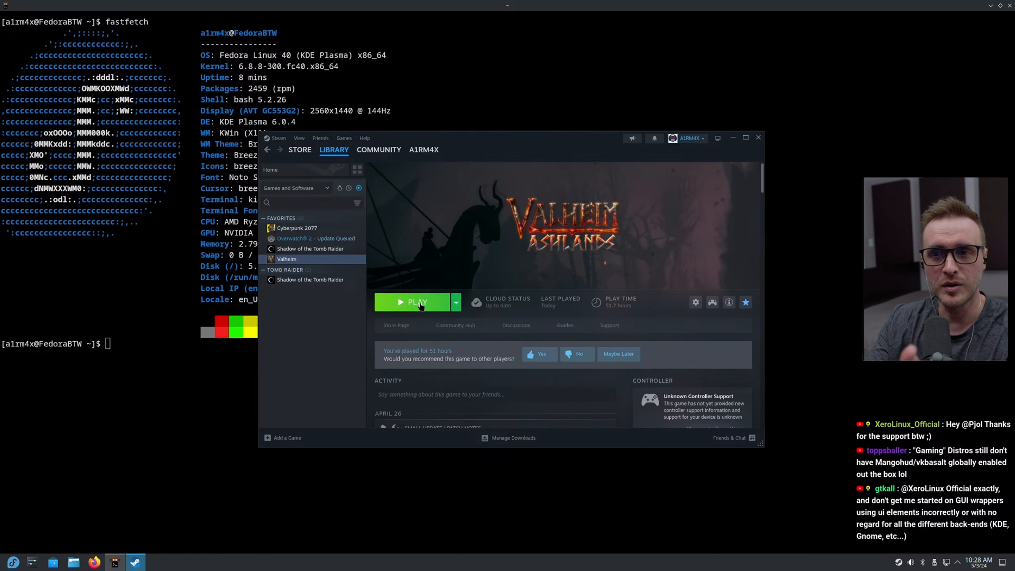
Launch Valheim from Steam and start with the saved character
click(418, 302)
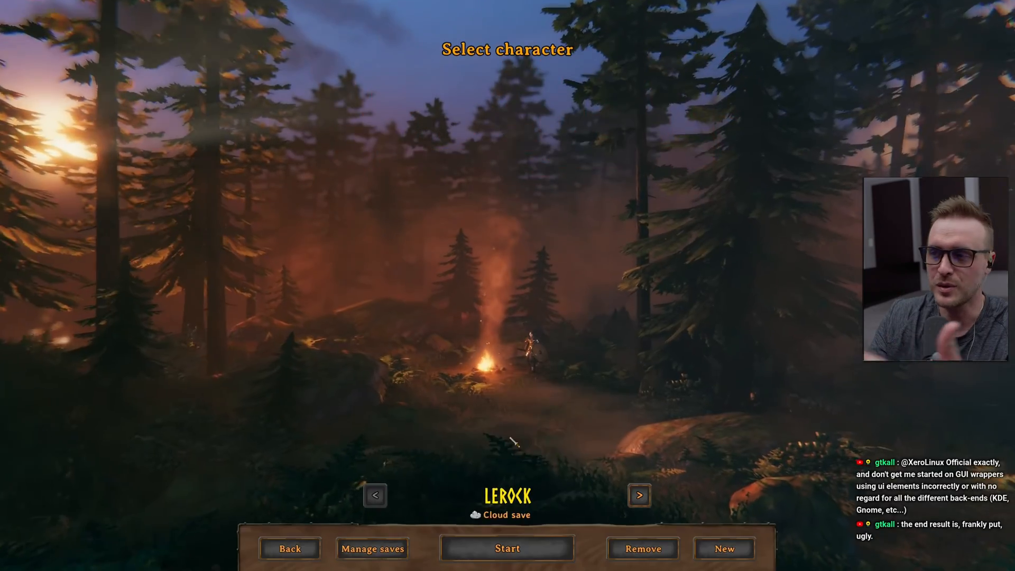
click(506, 548)
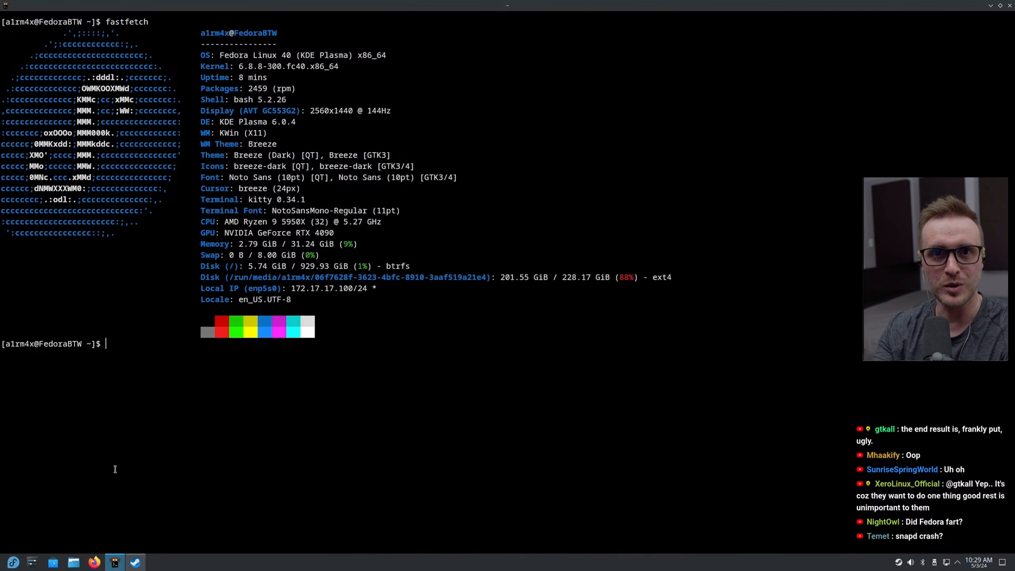
Bring up Steam beside the terminal and reach the ProtonDB Valheim page
click(136, 563)
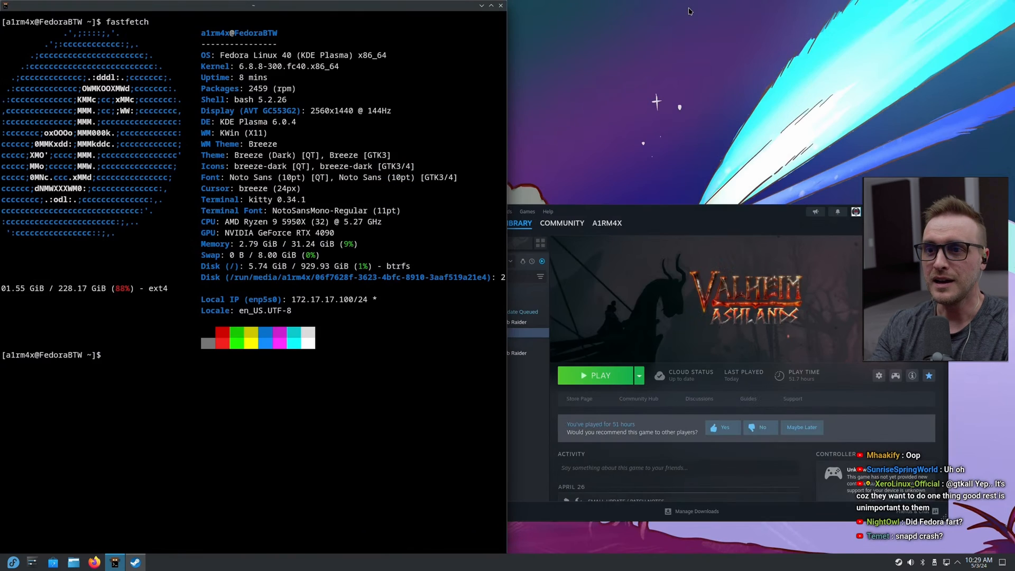
right_click(95, 559)
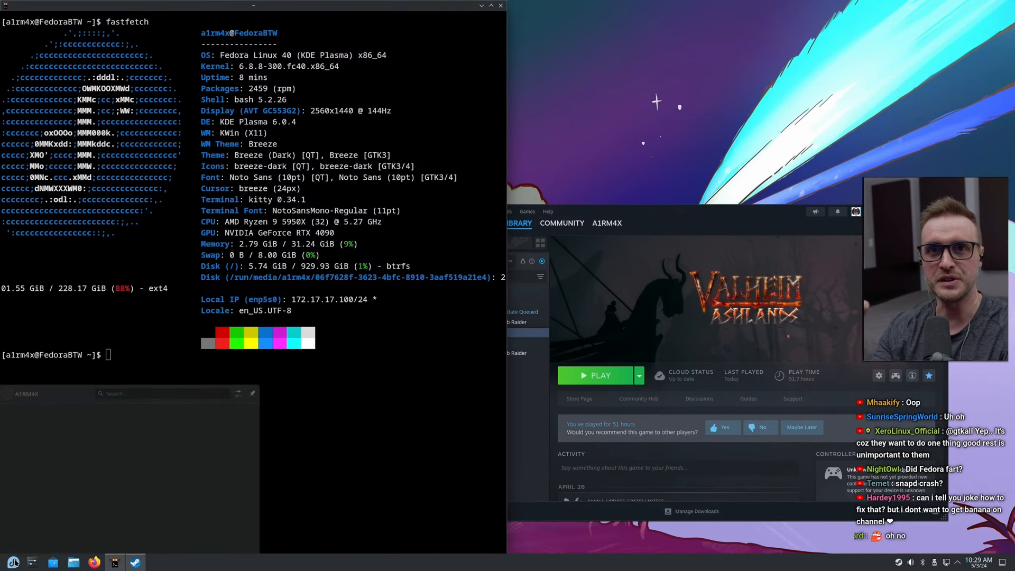
text(nvi)
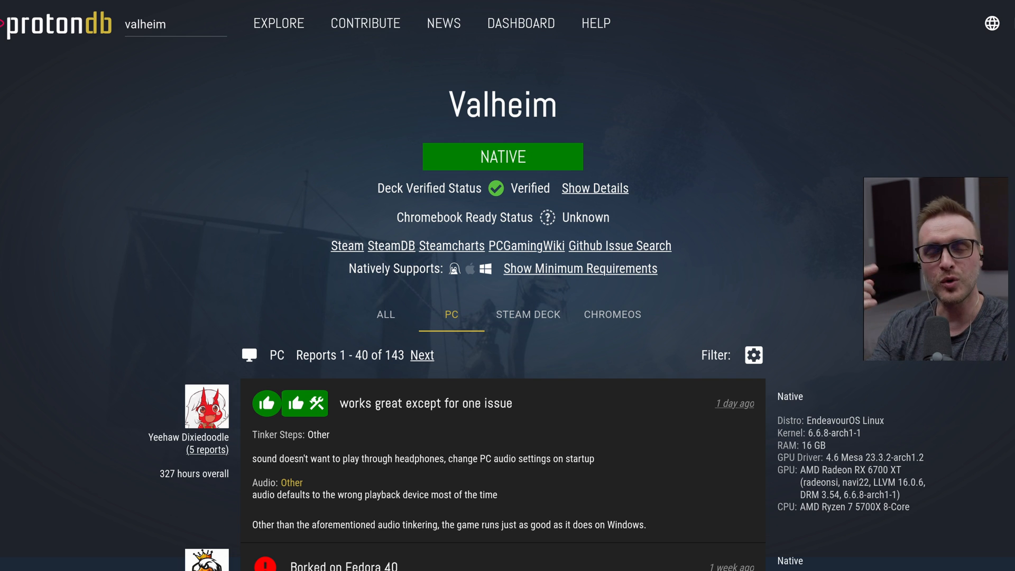
scroll(down, 3)
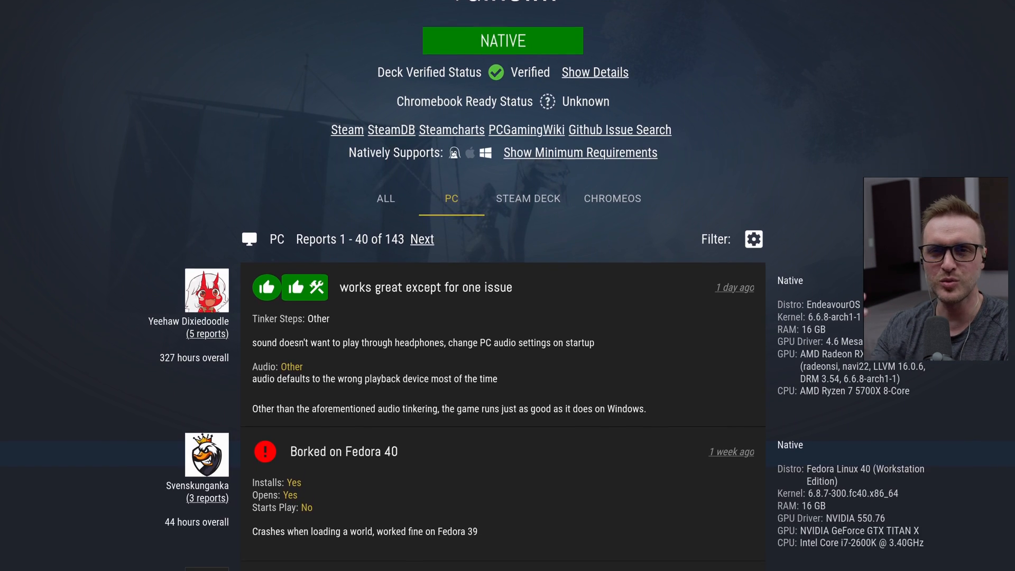
scroll(down, 3)
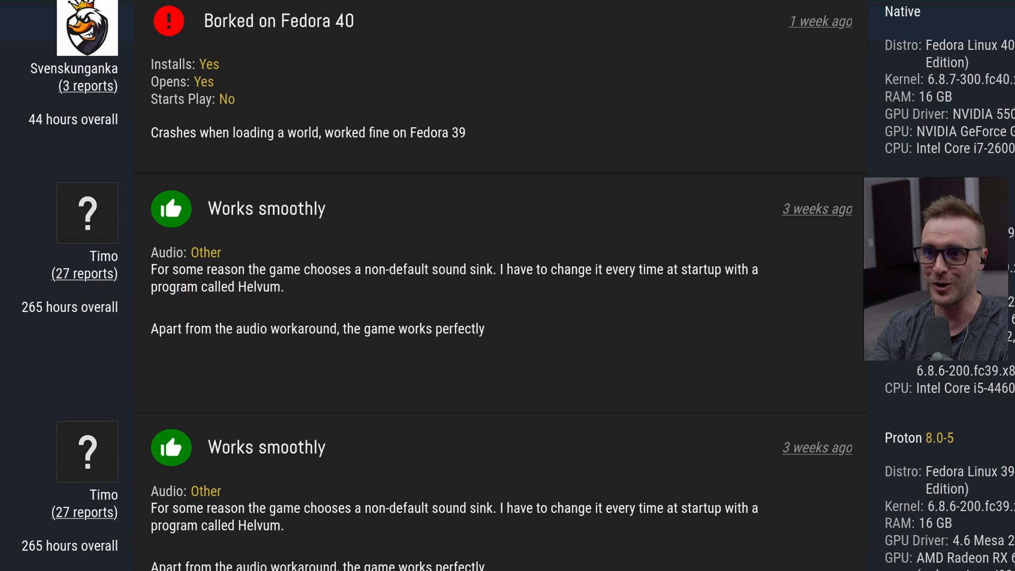
scroll(down, 3)
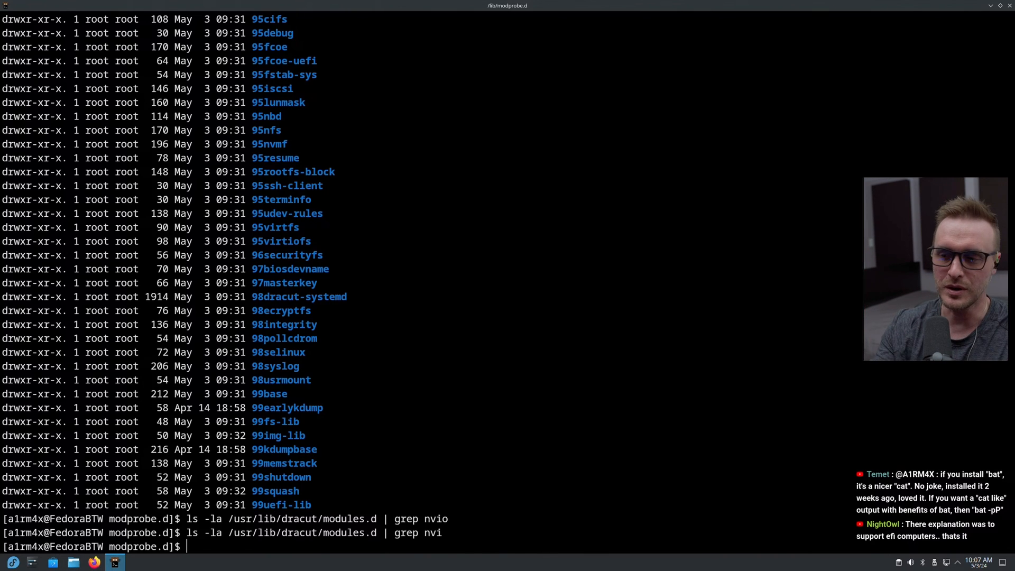
List /usr/lib/dracut/modules.d filtered by 'nvi', finding no nvidia module
text(ls -la /usr/lib/dracut/modules.d | grep nvi)
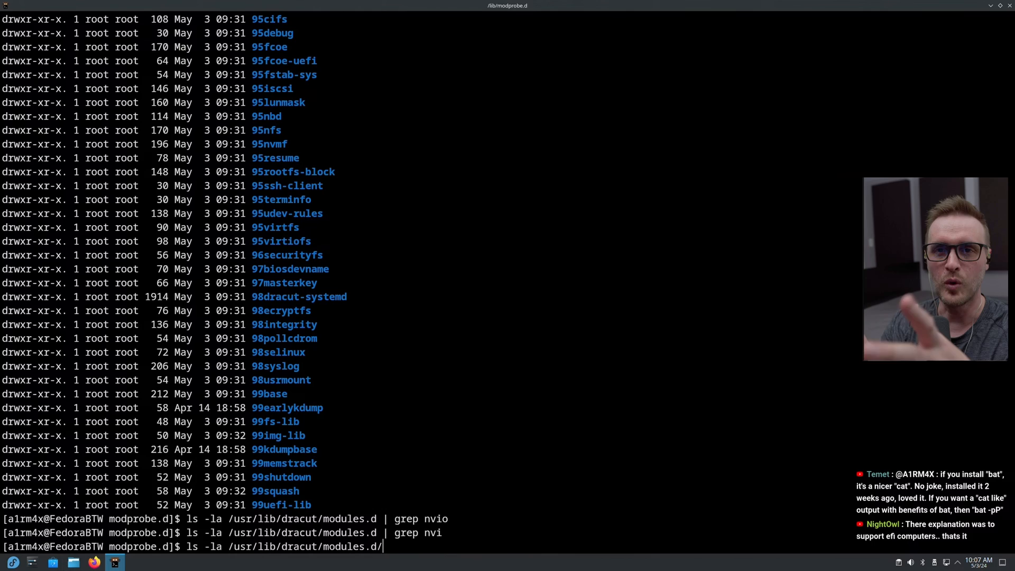
key(Tab)
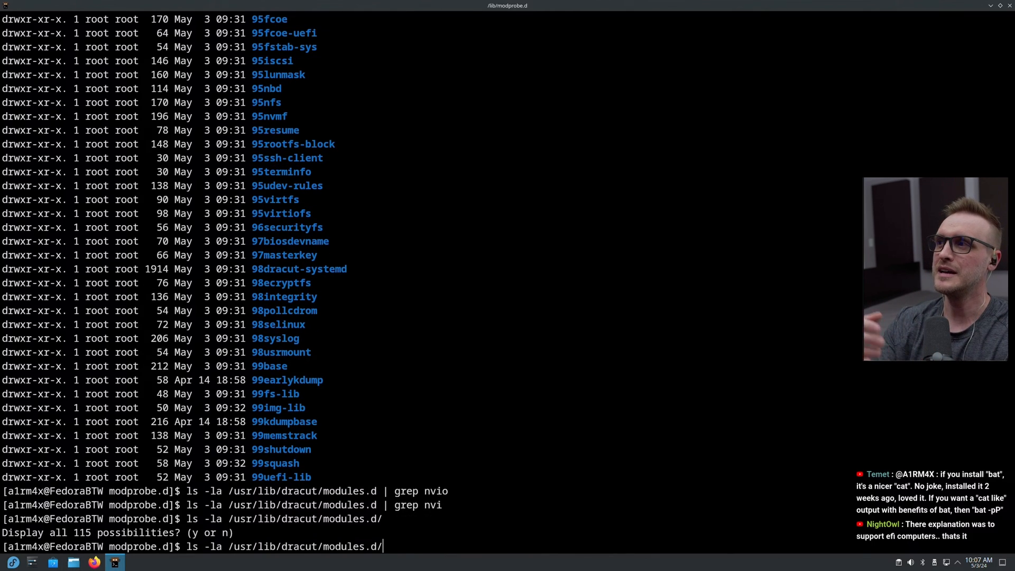
text(cd .)
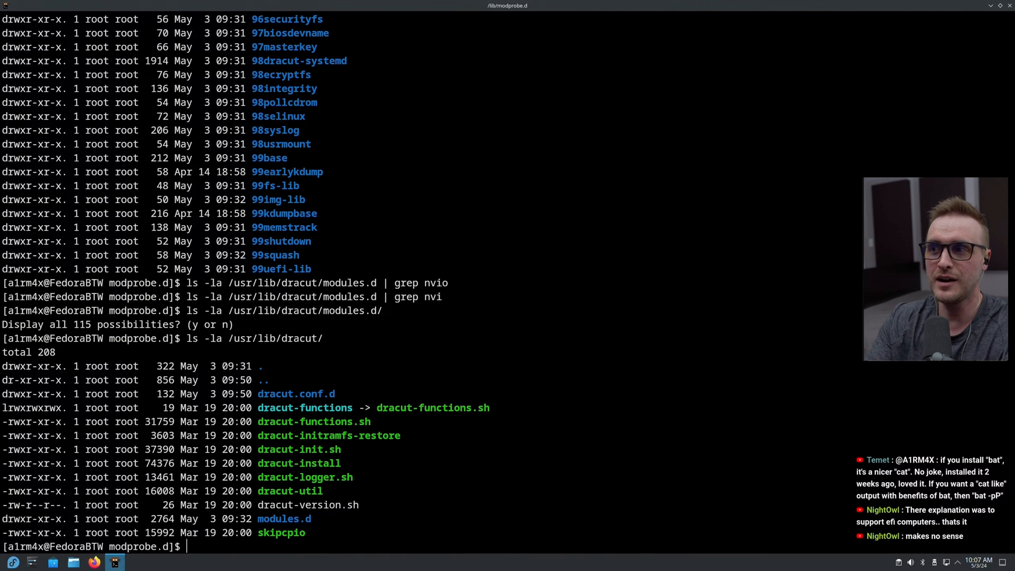
List dracut.conf.d and print 99-nvidia-dracut.conf, which omits the nvidia drivers from the ramdisk
text(ls -la /usr/lib/dracut/)
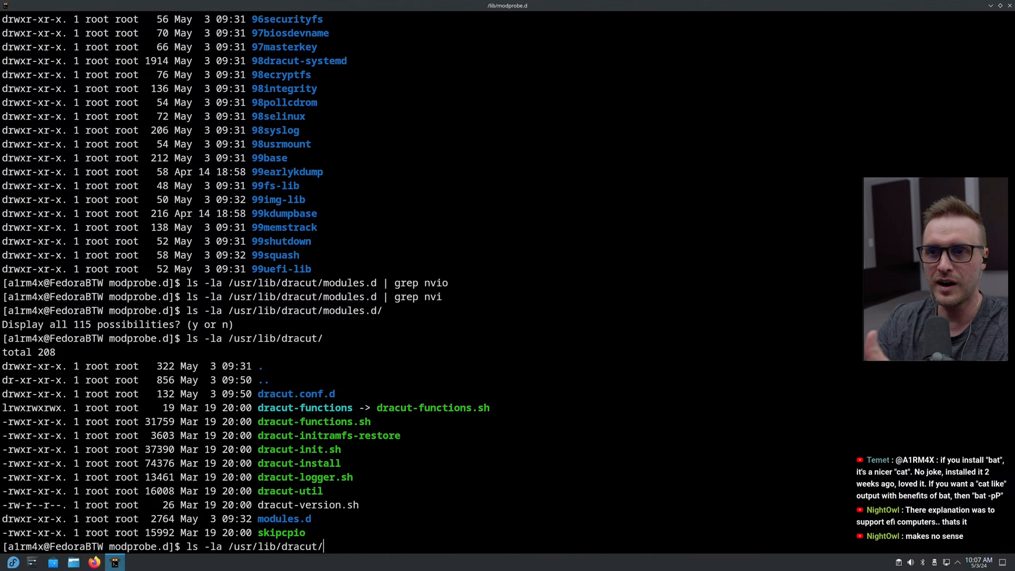
text(dr)
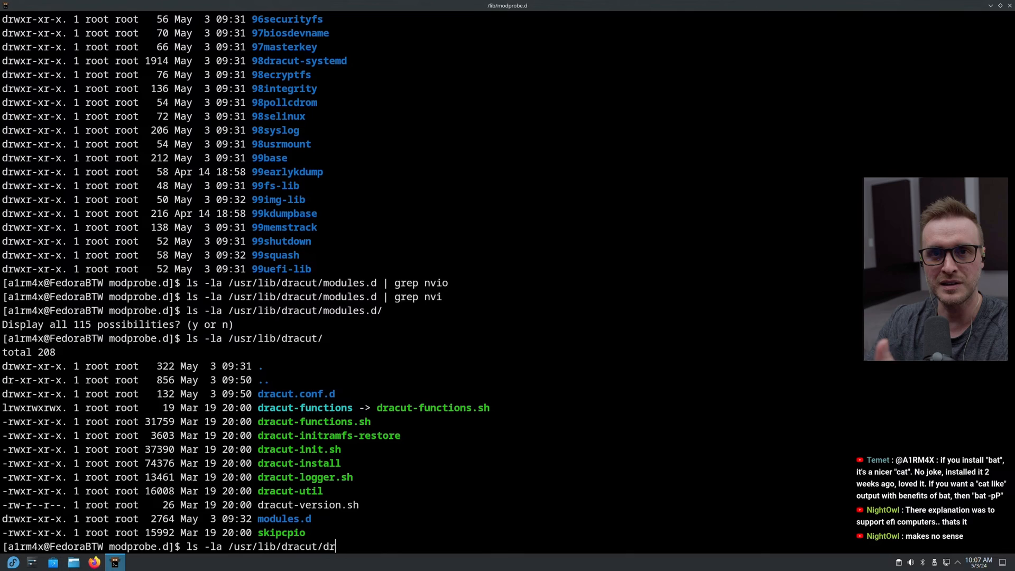
text(acut.conf.d/)
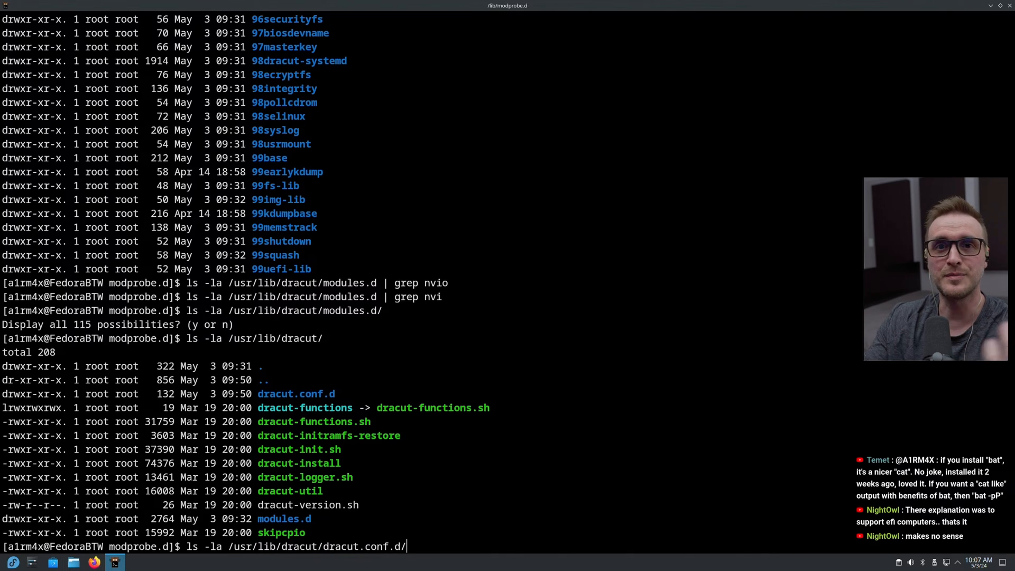
key(Return)
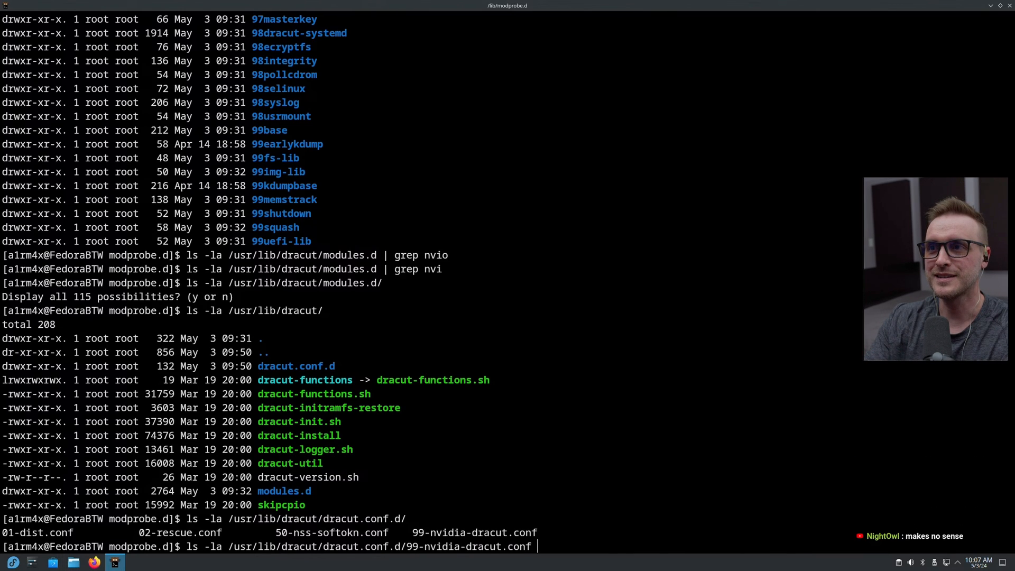
key(Return)
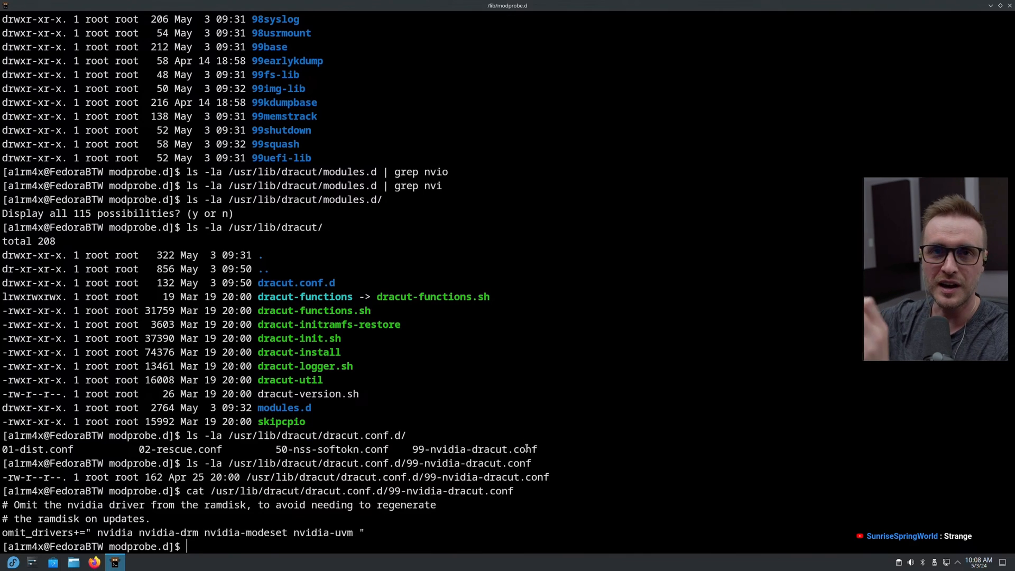
double_click(474, 448)
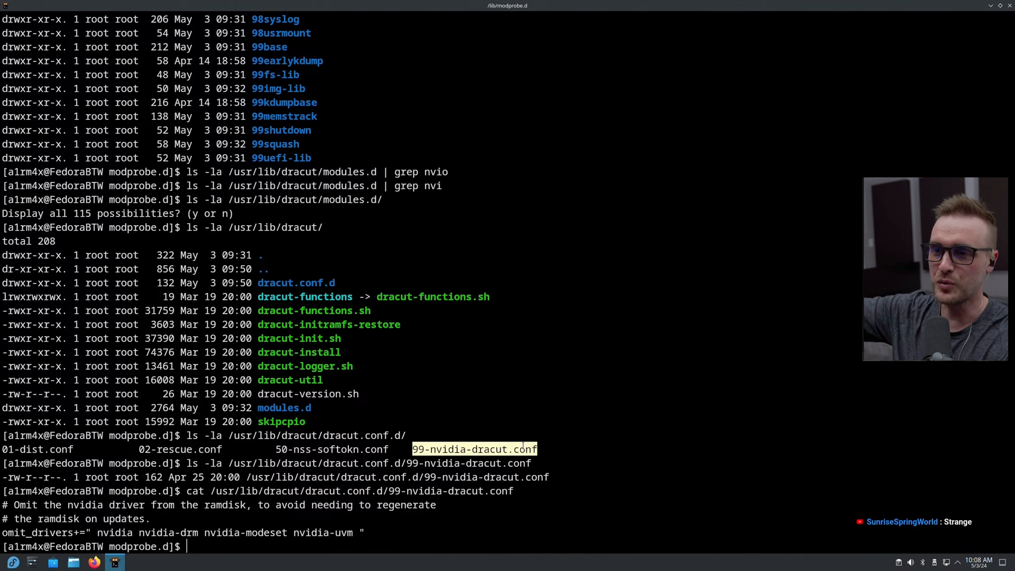